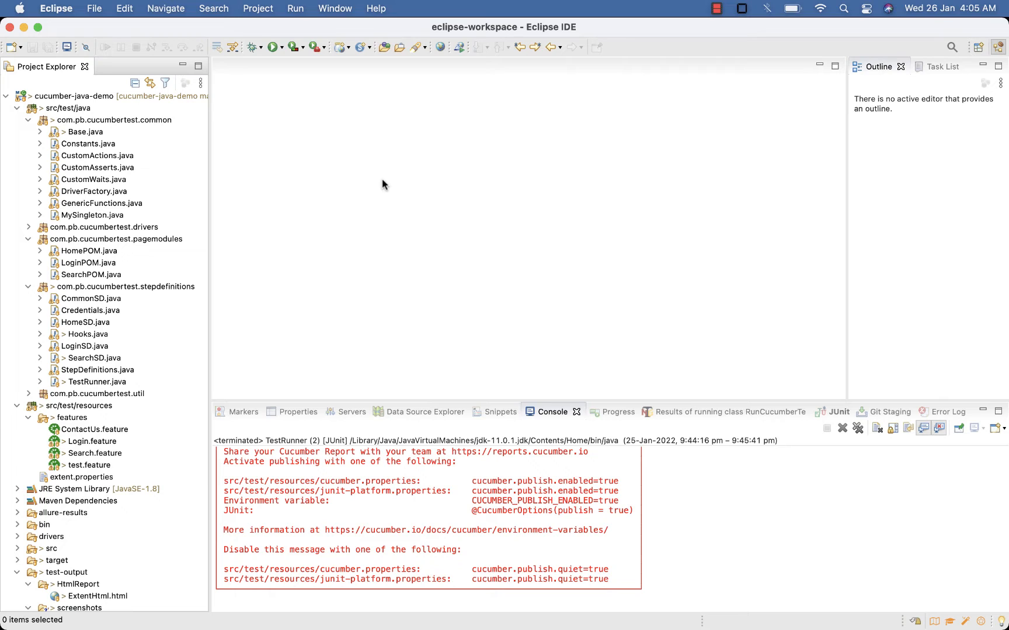
Review Base.java's WebDriver getDriver/setDriver code, then select the features folder.
left_click(87, 132)
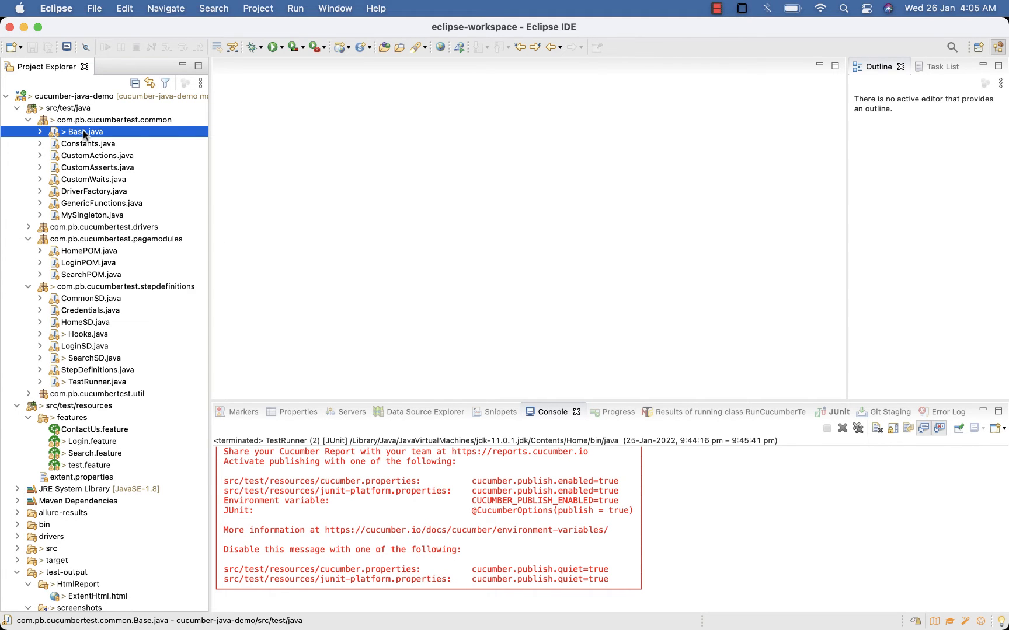
double_click(84, 131)
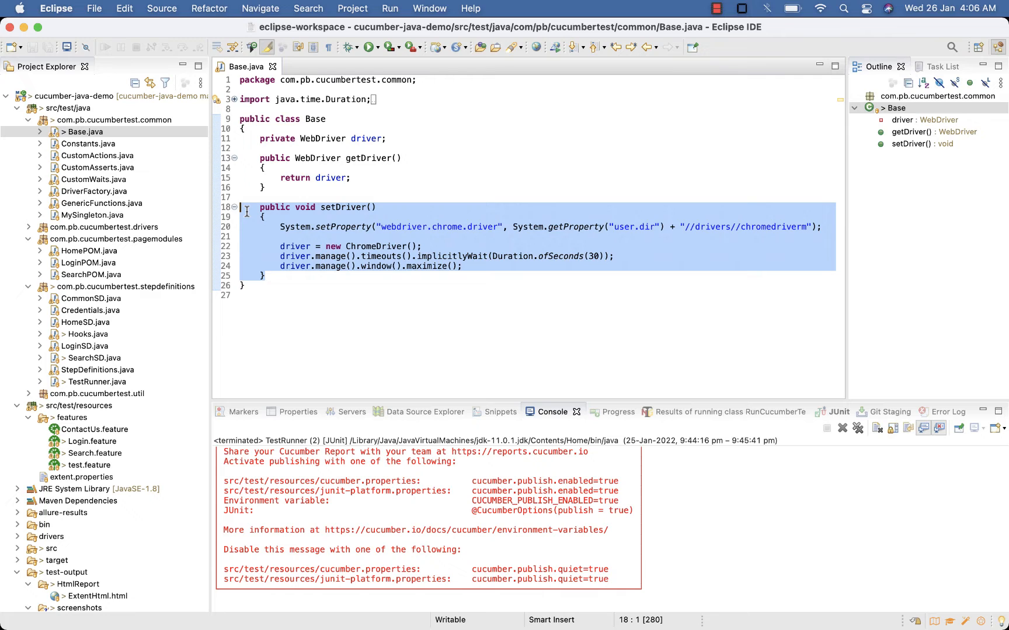
mouse_move(318, 158)
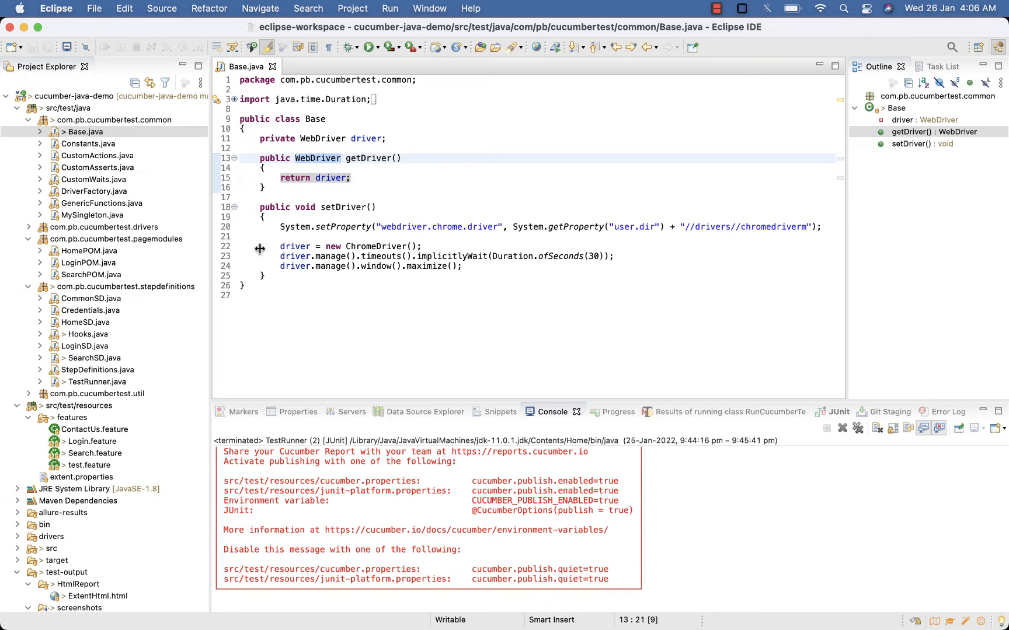
left_click(72, 417)
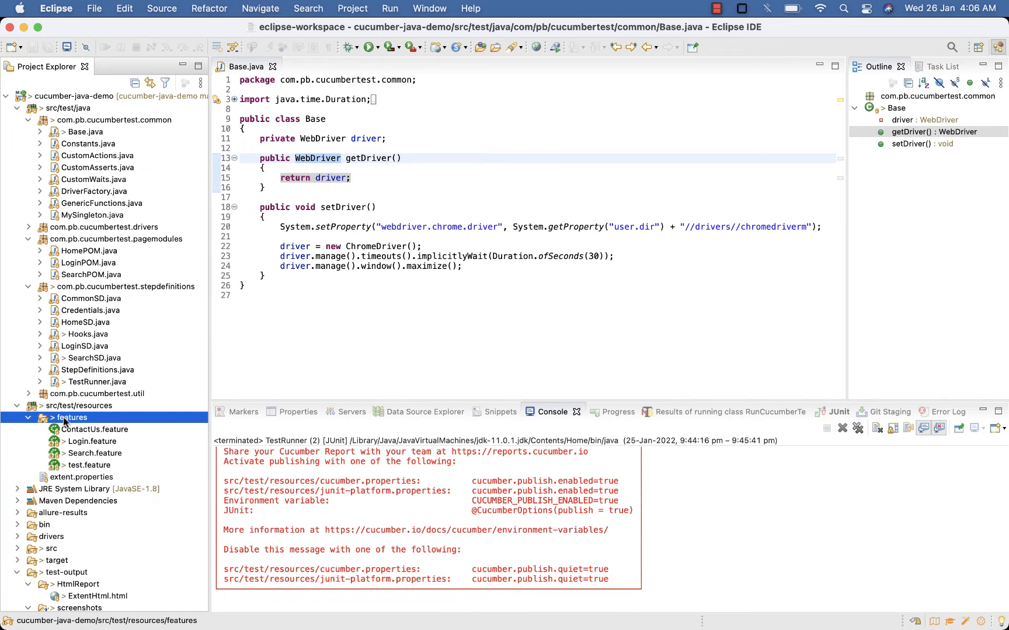
Create a new file named first.feature in the features folder.
right_click(72, 418)
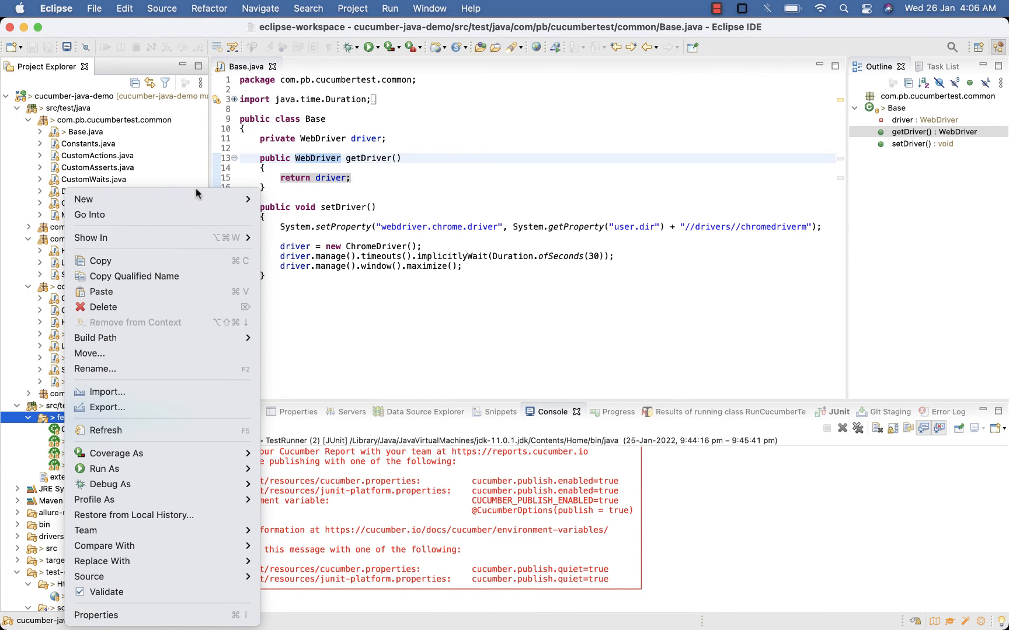
left_click(84, 198)
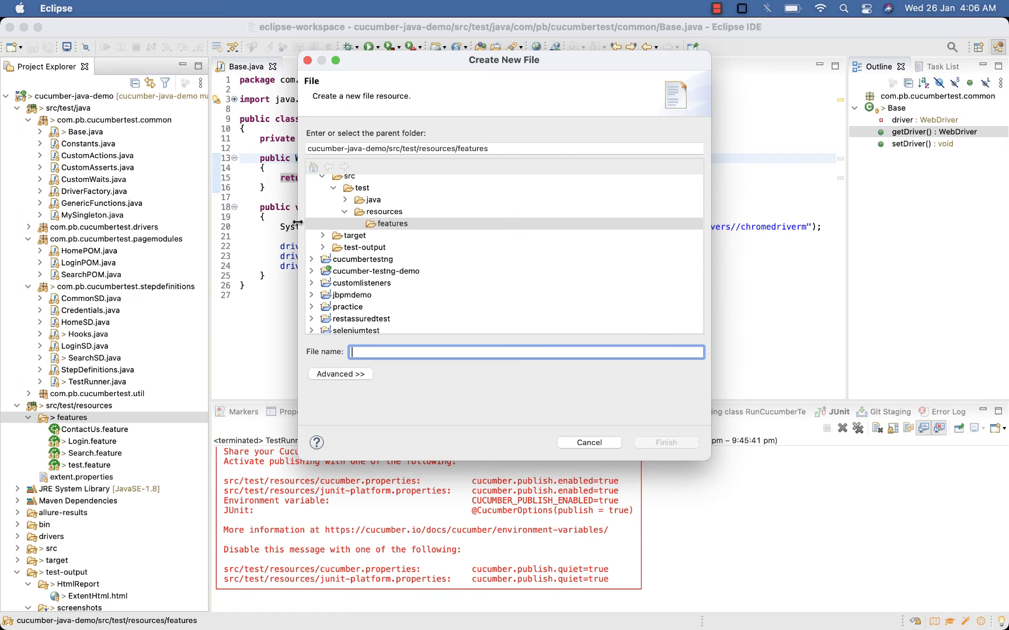
type("first.feature")
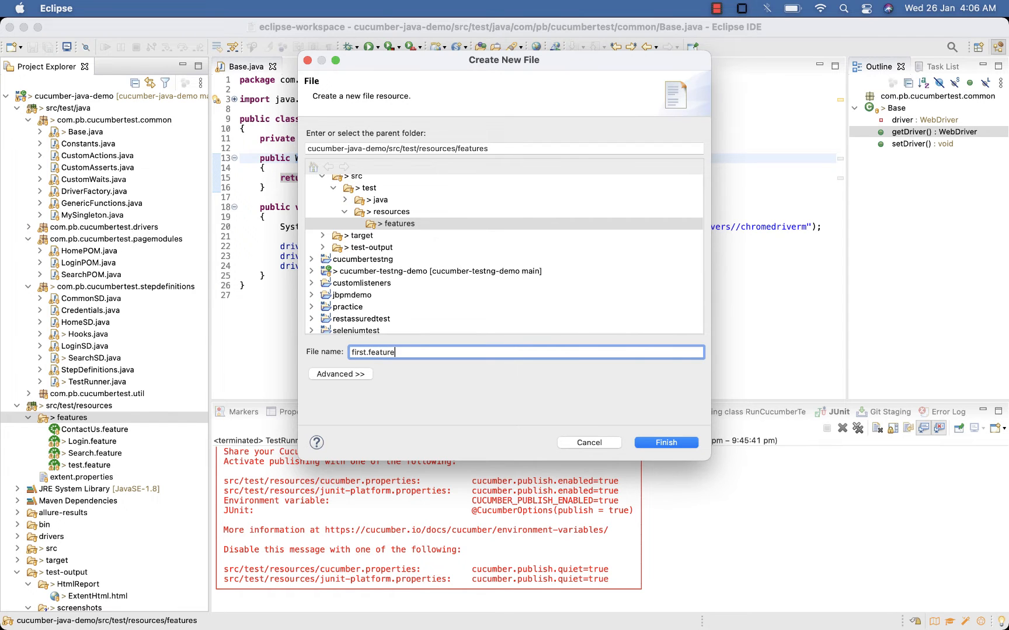
left_click(665, 443)
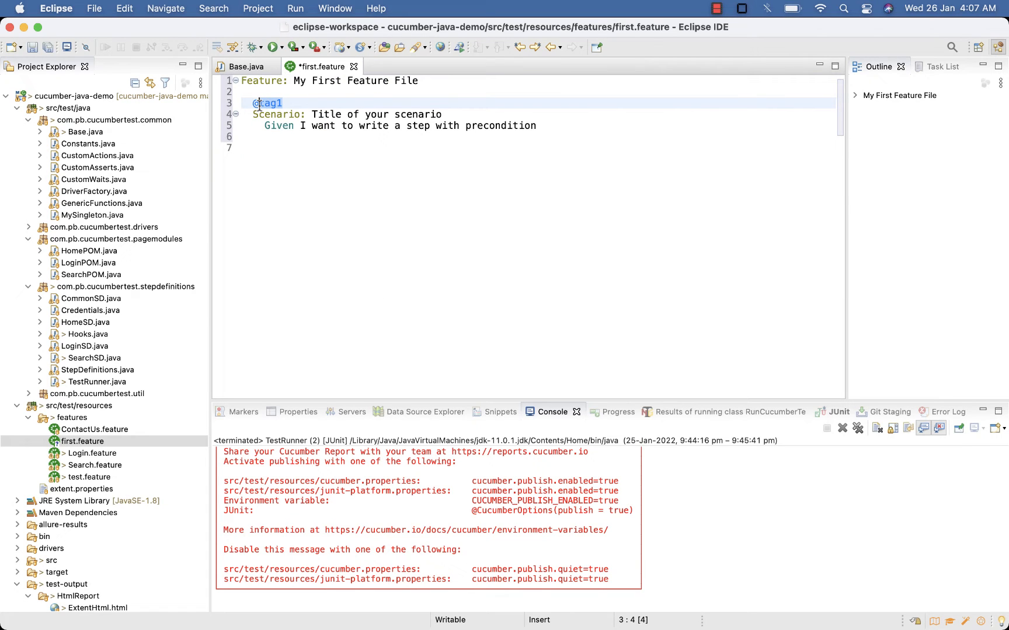
type("@SmokeTest")
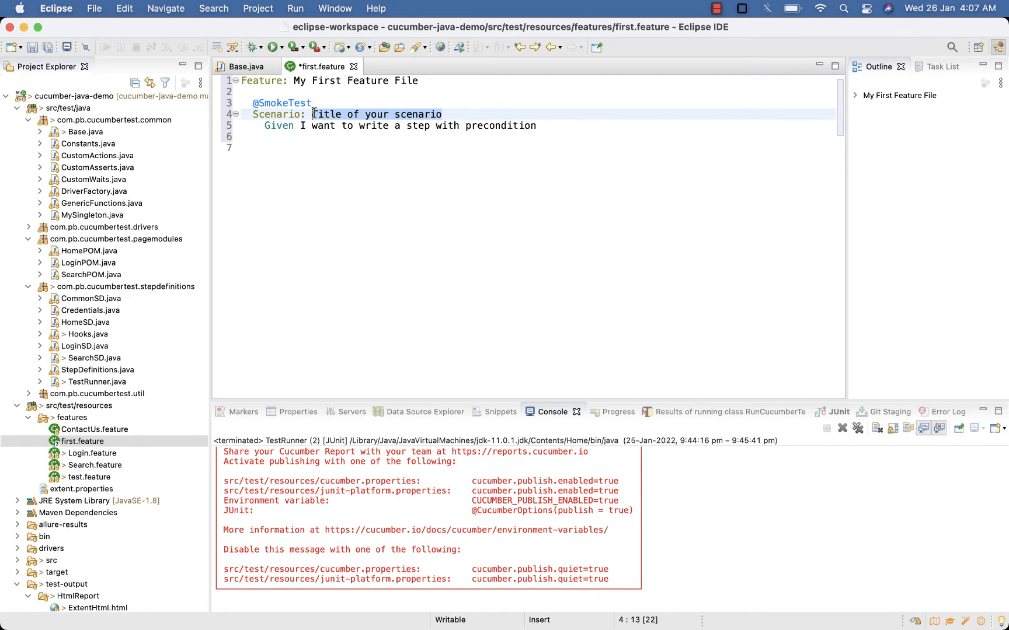
type("Click")
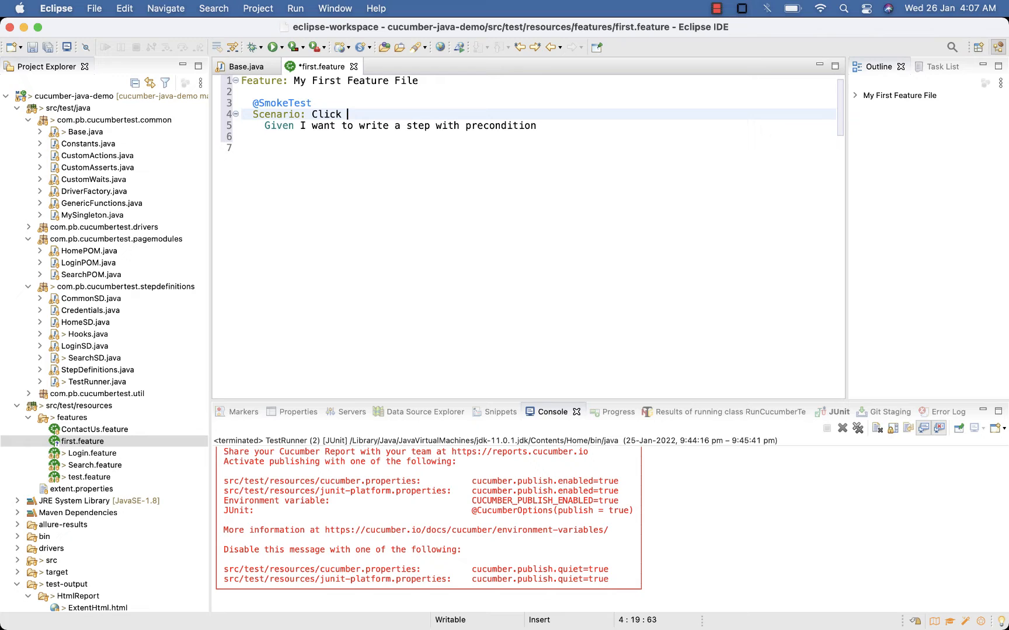
type("on login link")
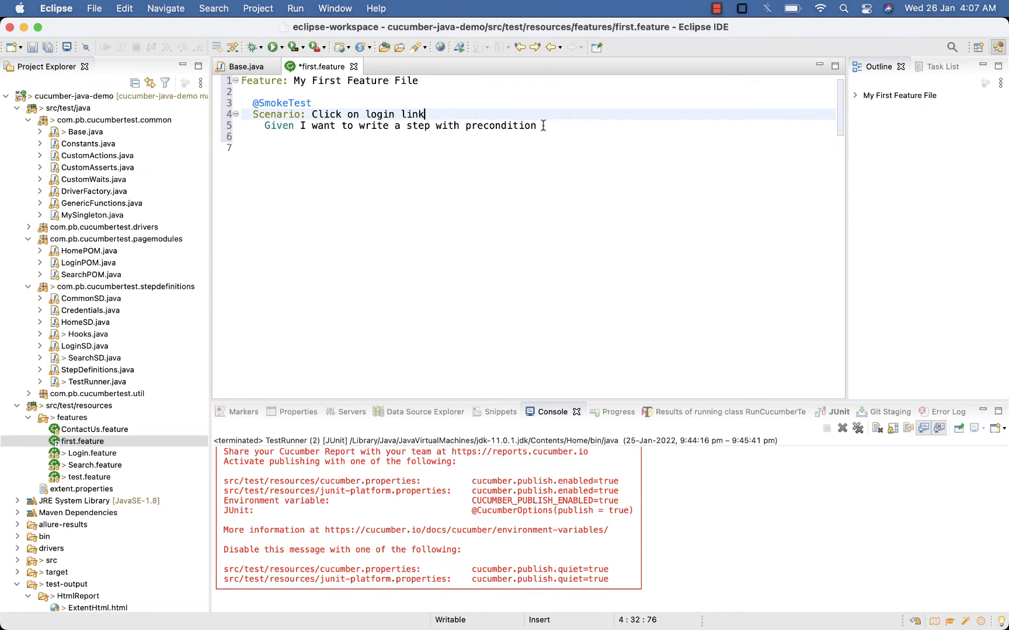
type("I am on the h")
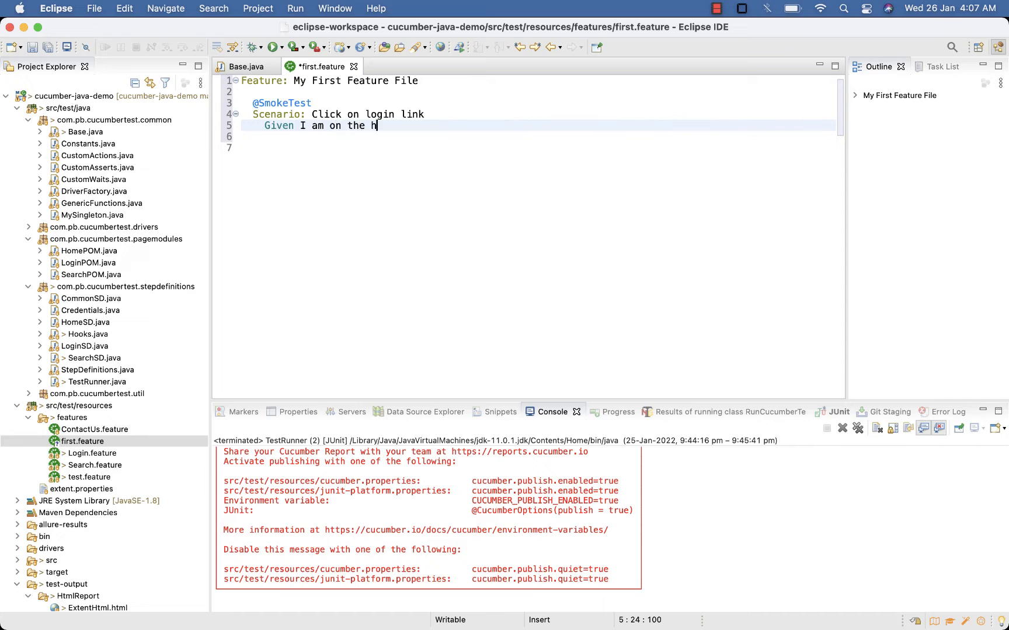
type("omepag")
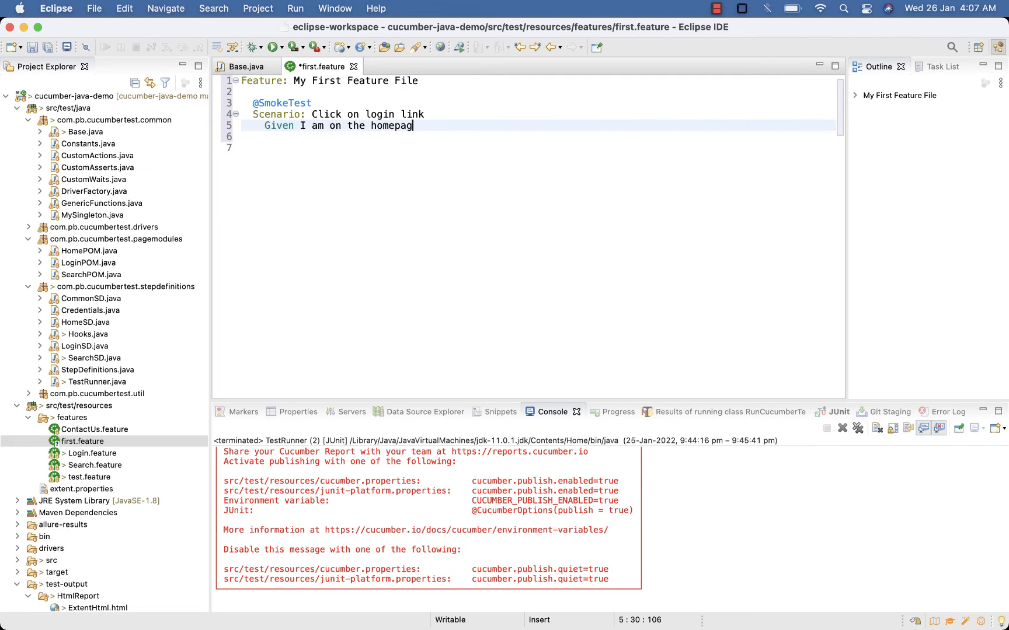
type("e")
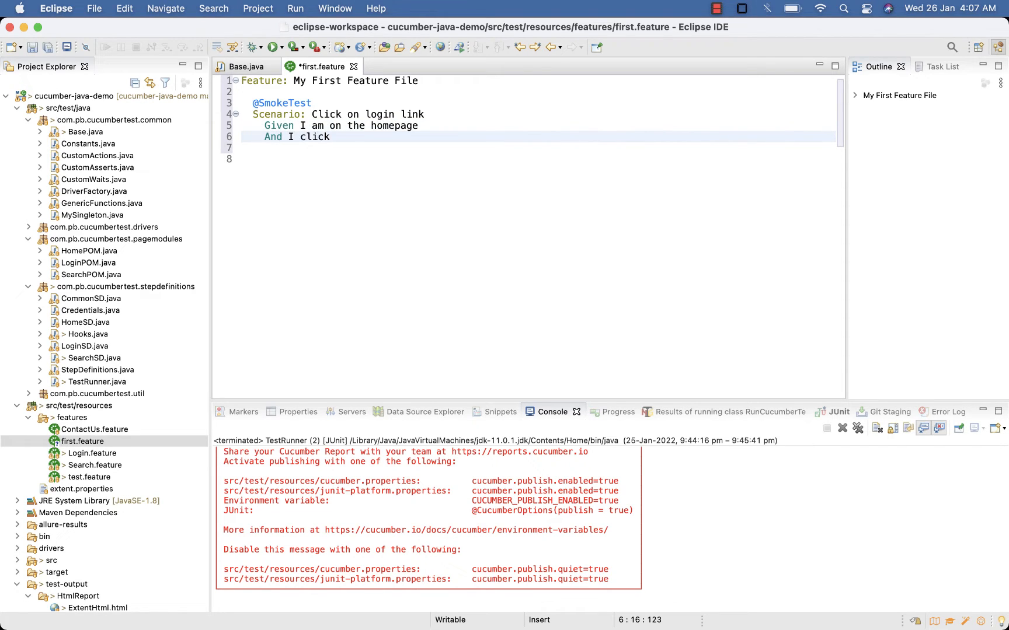
type("on login lin")
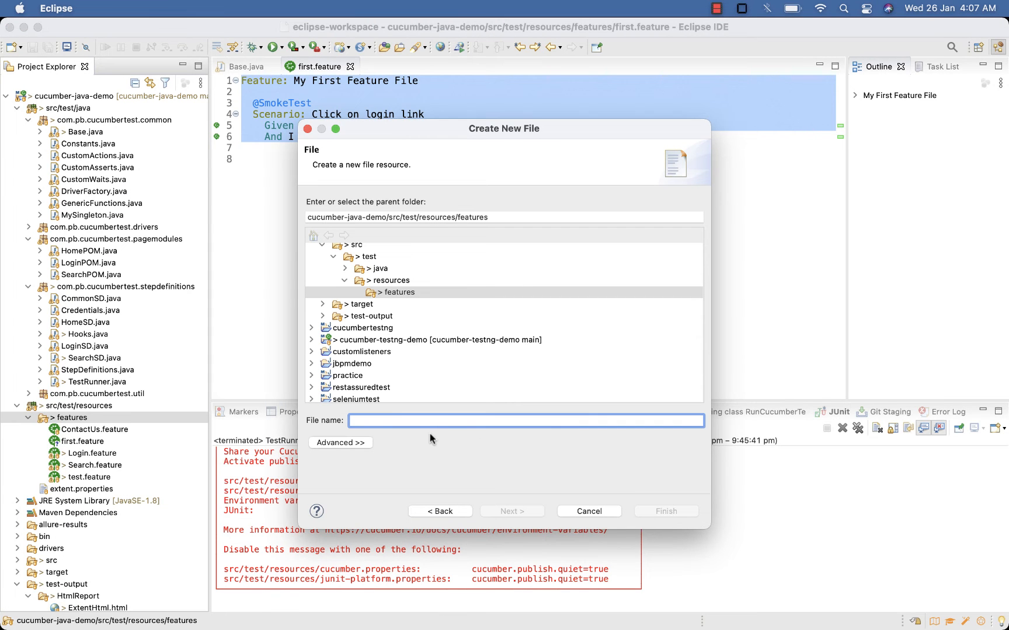
Create second.feature in the features folder.
type("second.")
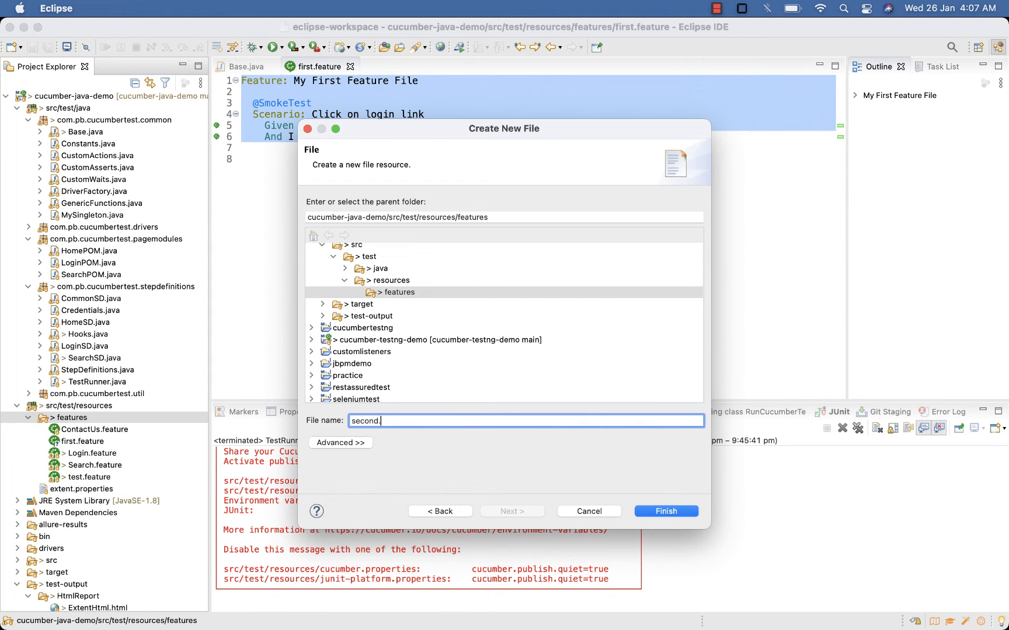
left_click(666, 512)
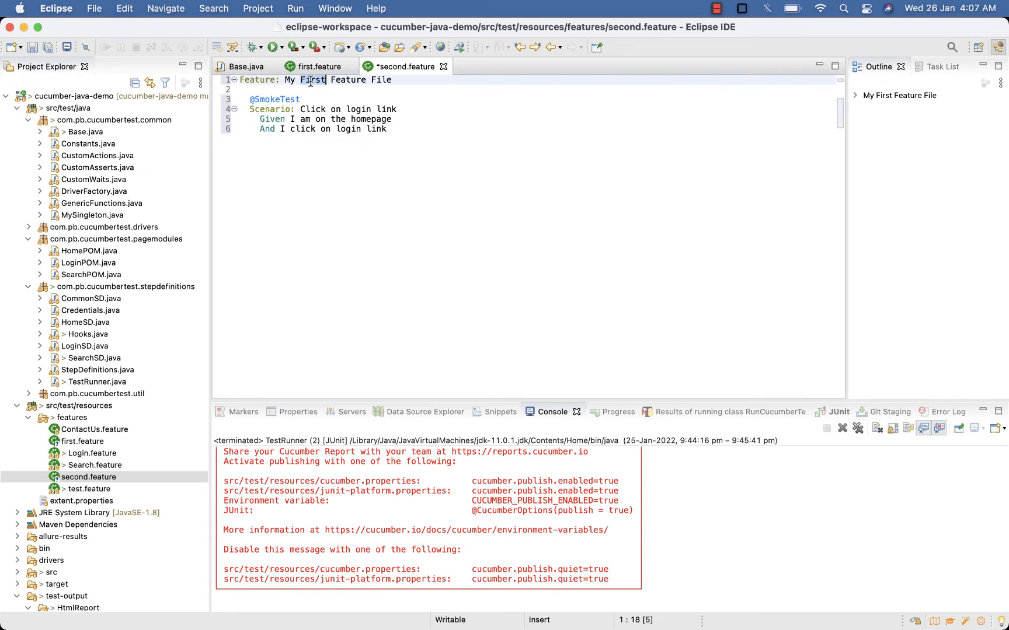
Rename it 'My Second Feature File' with scenario 'Click on Ask Doubt link' and save.
type("Second")
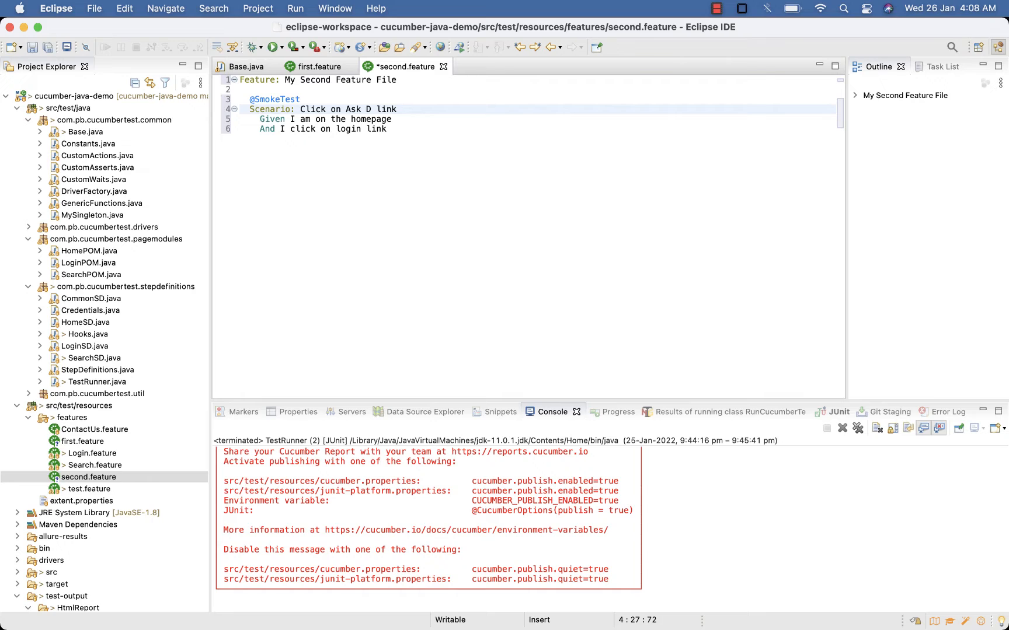
type("oubt")
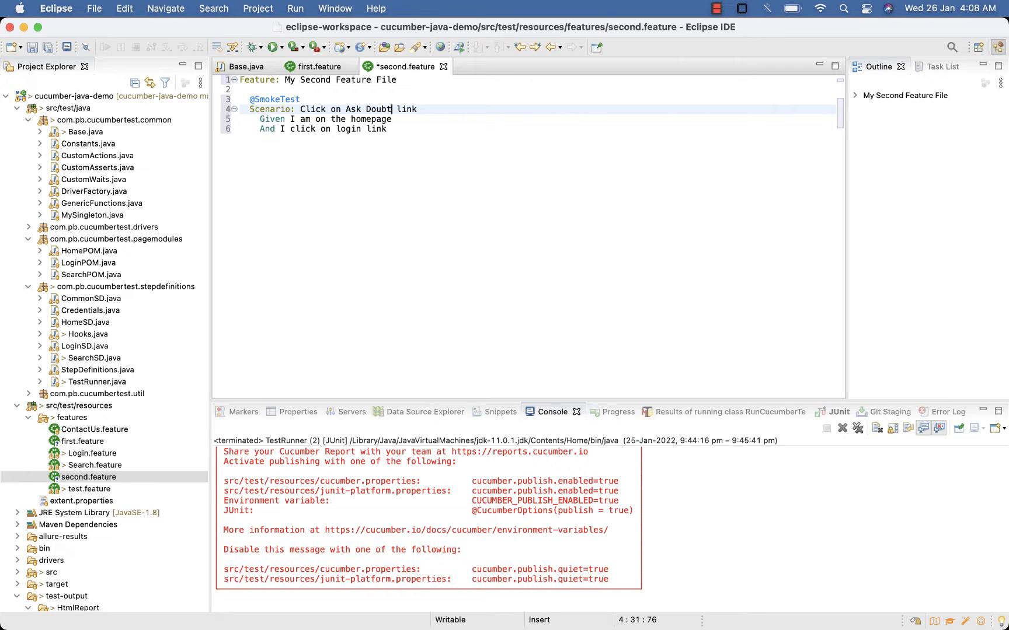
mouse_move(315, 131)
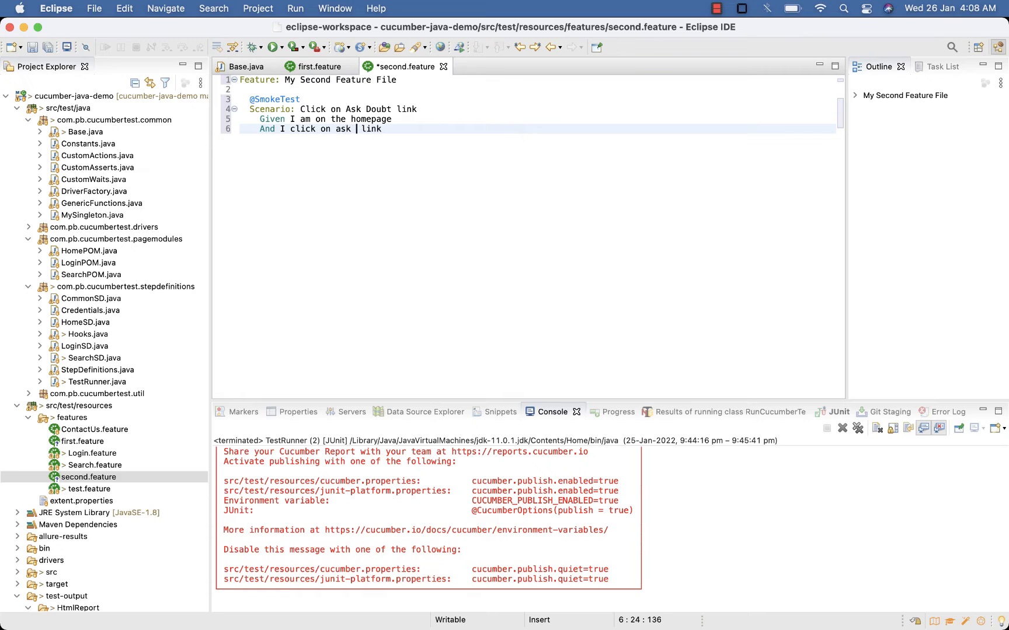
type("doubt")
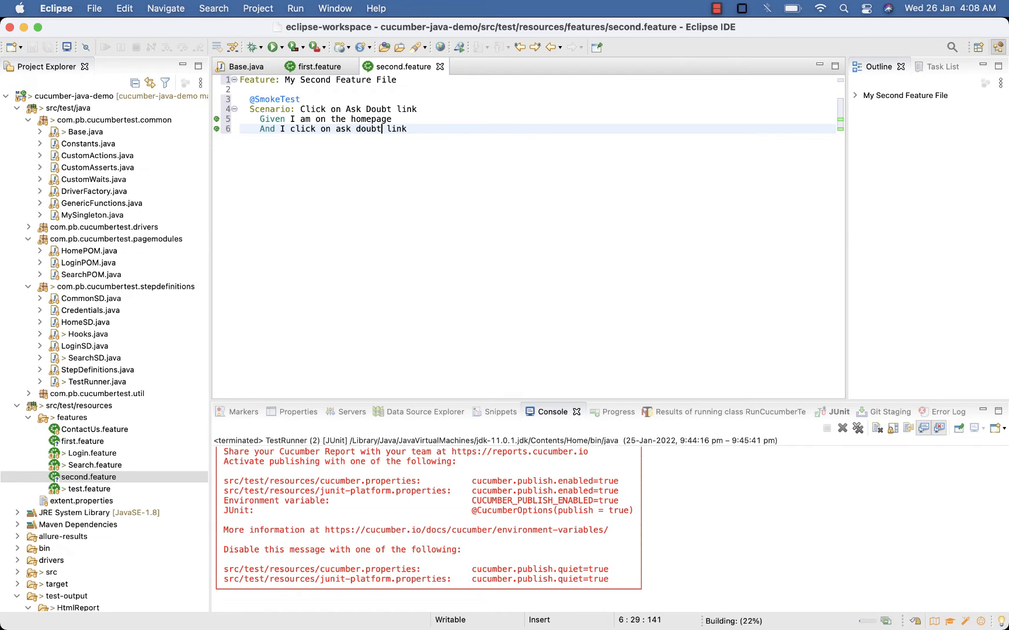
left_click(115, 238)
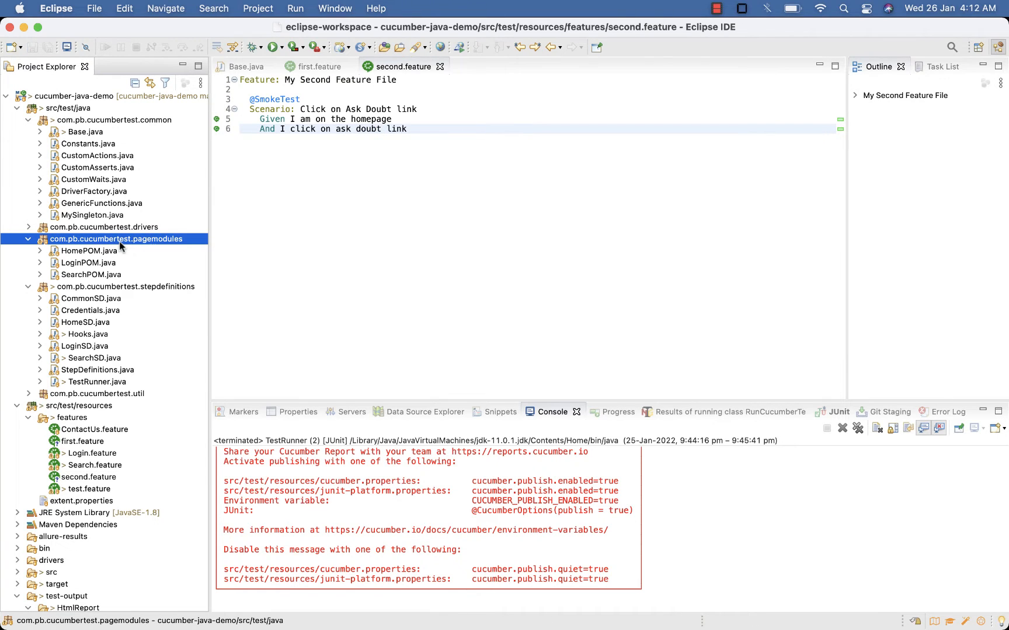
Create the FirstPOM class in pagemodules and begin its public FirstPOM constructor.
right_click(115, 238)
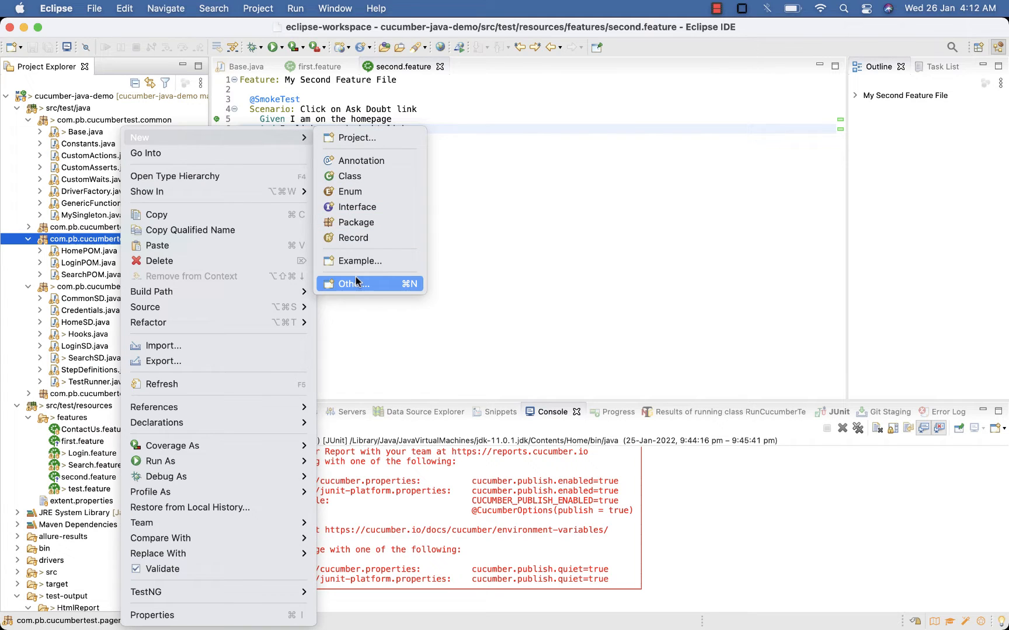
left_click(351, 177)
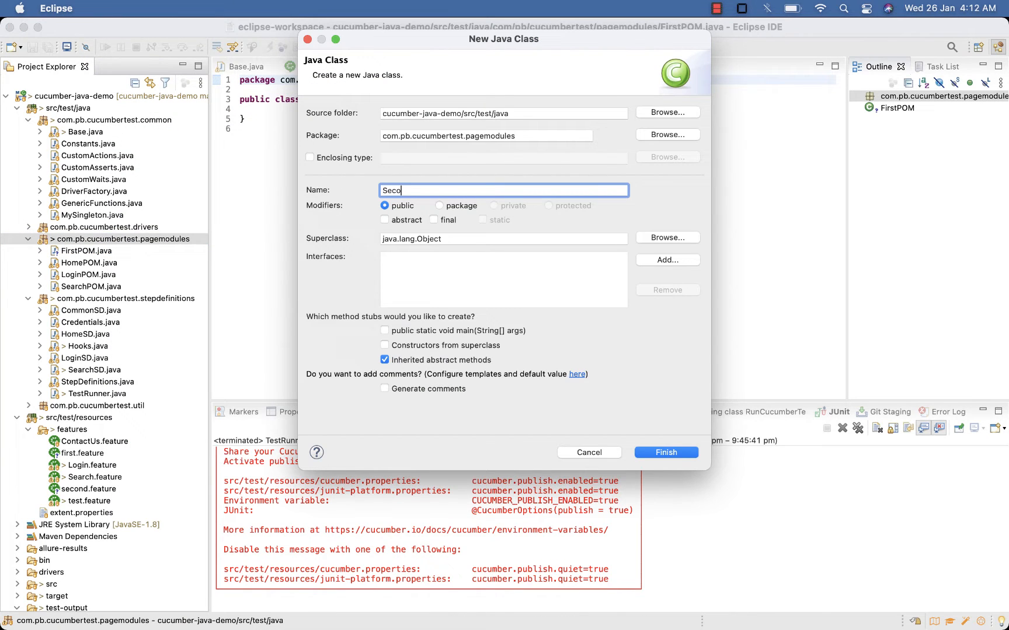
left_click(666, 452)
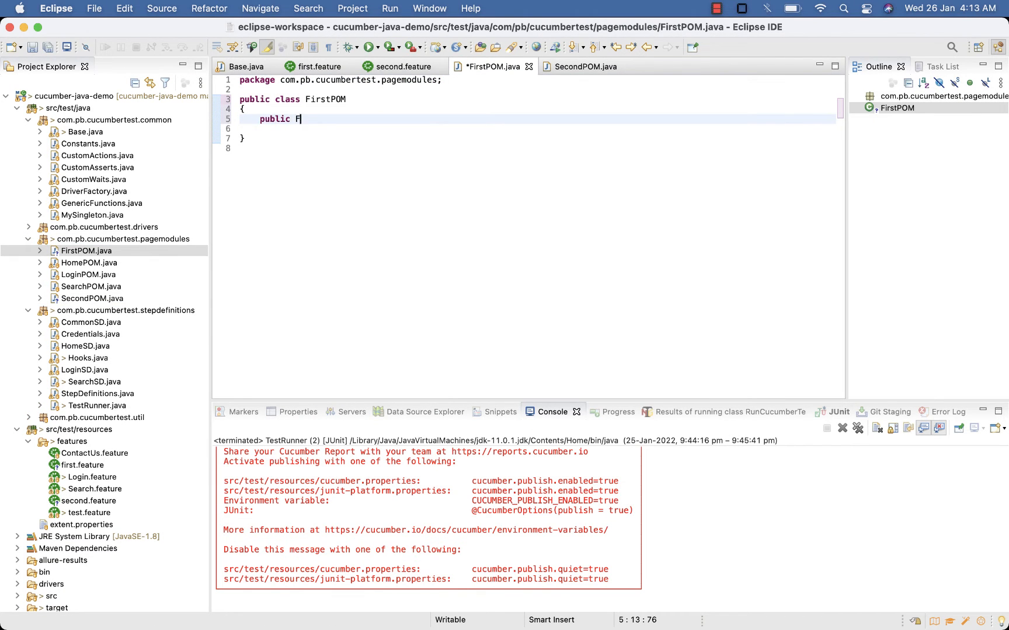
type("irstPOM")
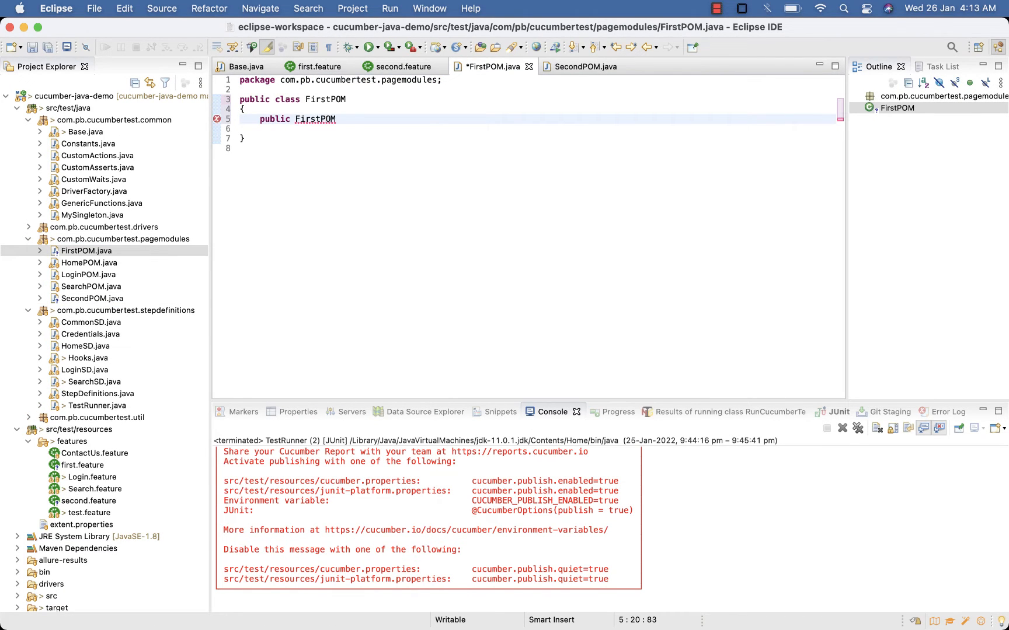
Write the FirstPOM(Base b) constructor calling PageFactory.initElements with this.
type("(Base b)")
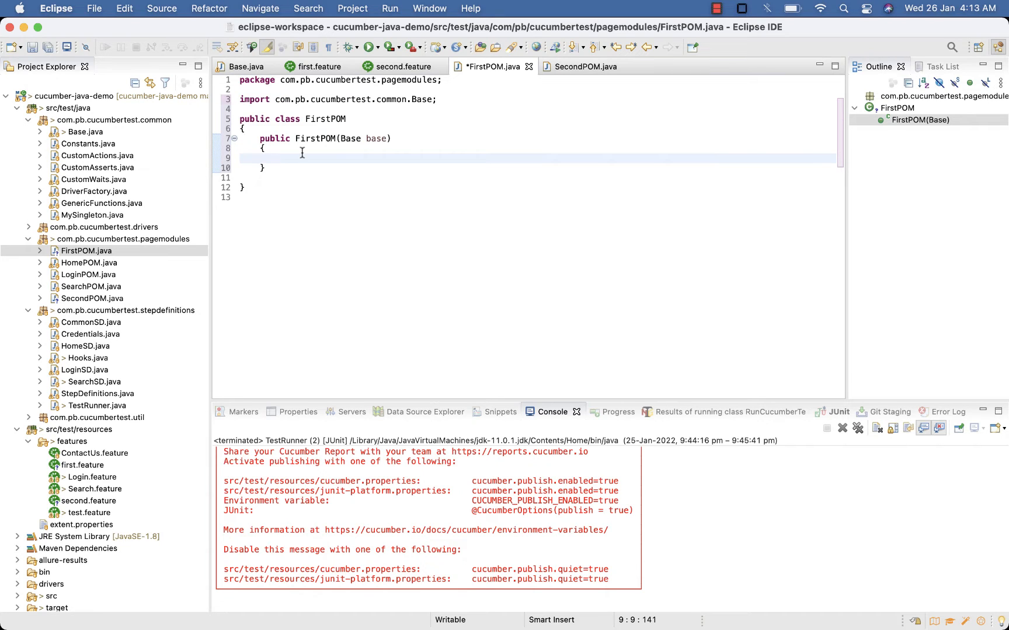
type("PageFactory")
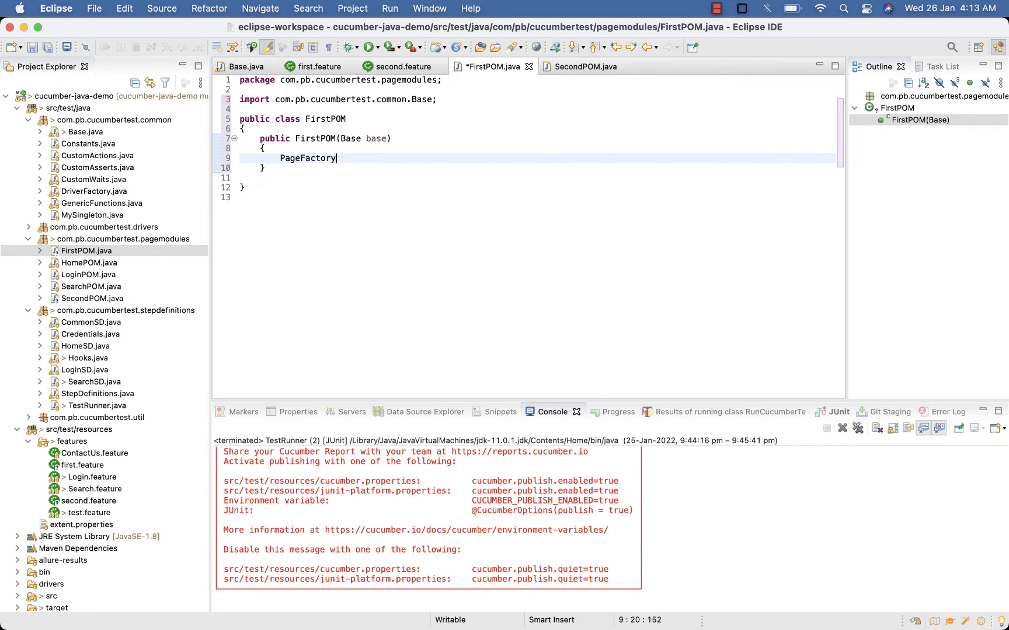
type(".initElements(base.getDriver(), page);")
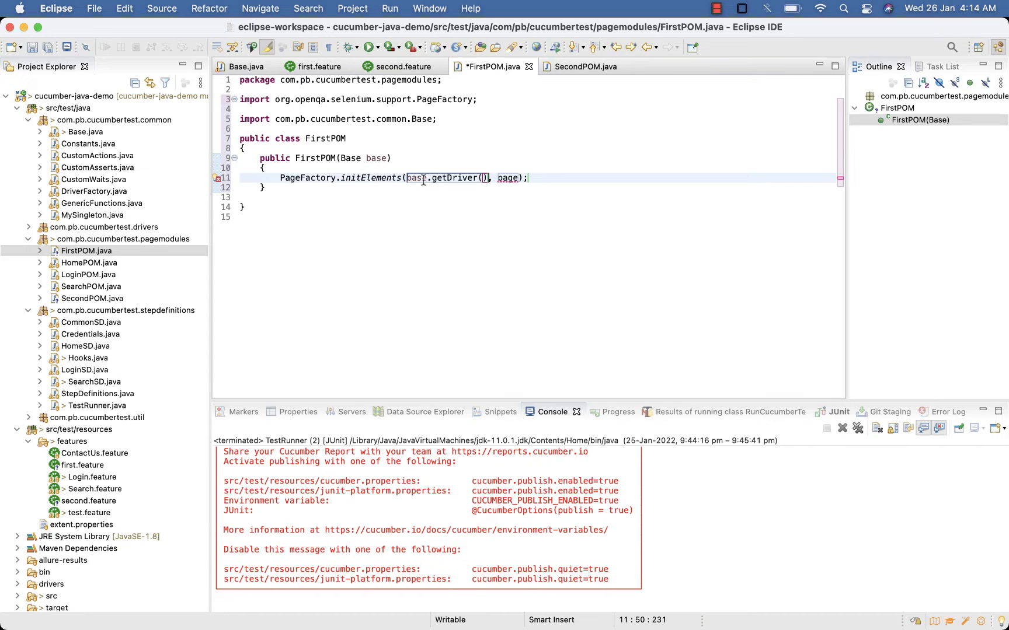
type("this")
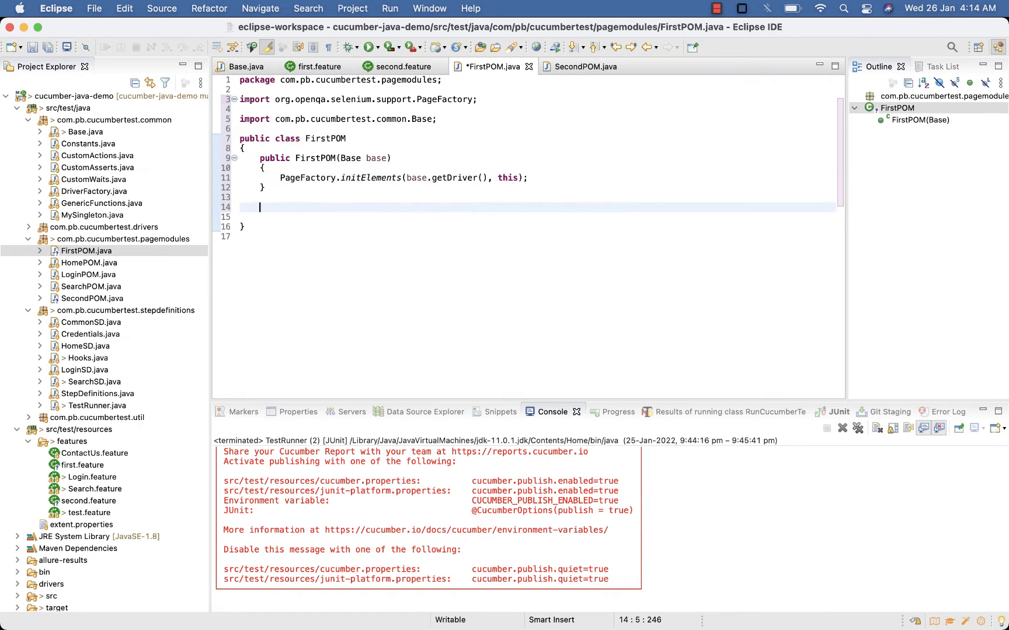
type("@FindBy")
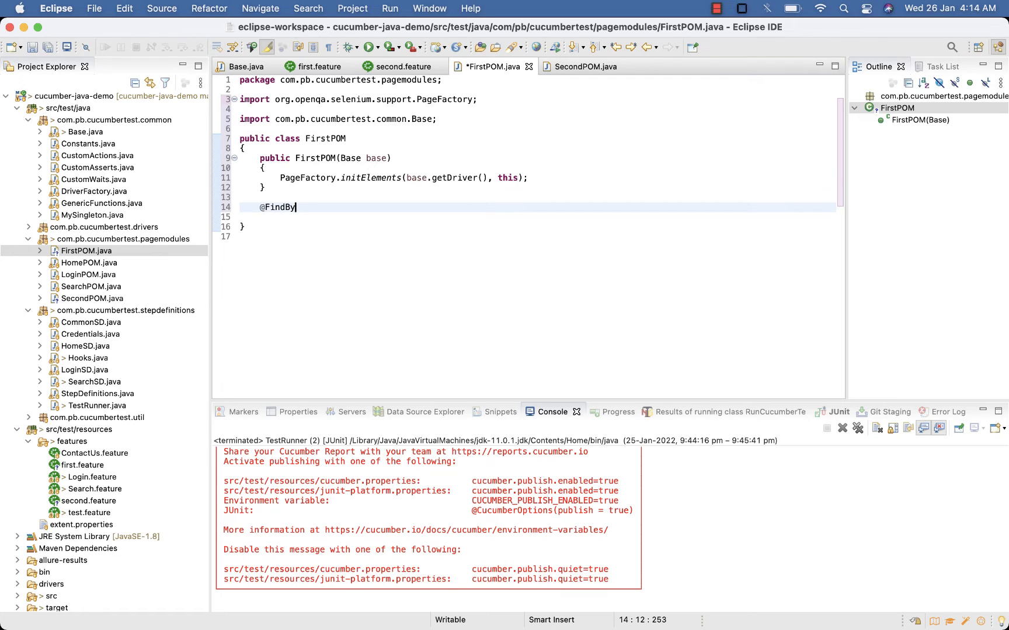
type("(css=)")
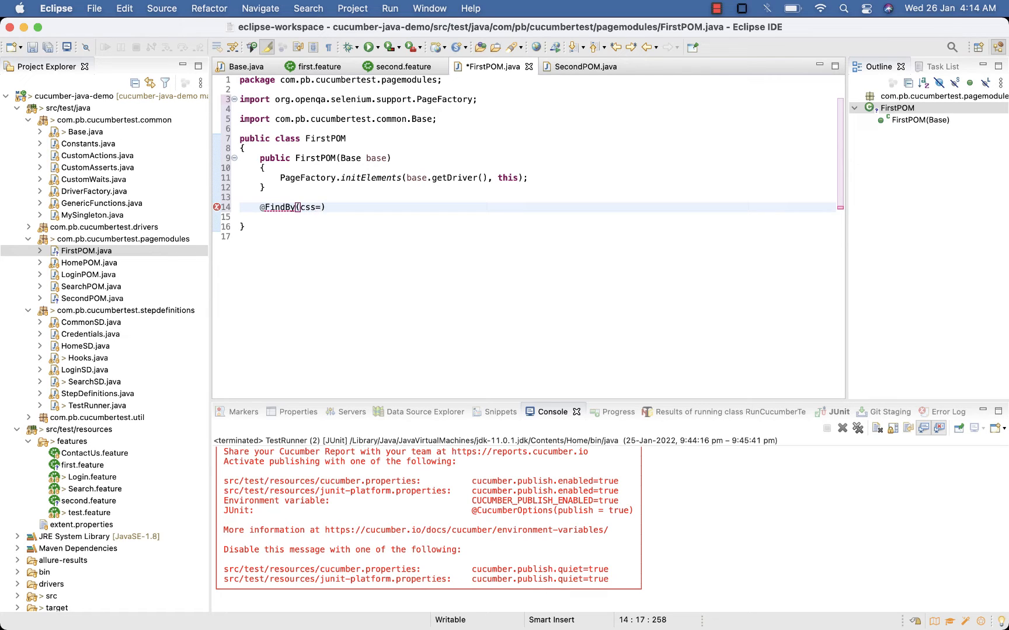
type("\"\"")
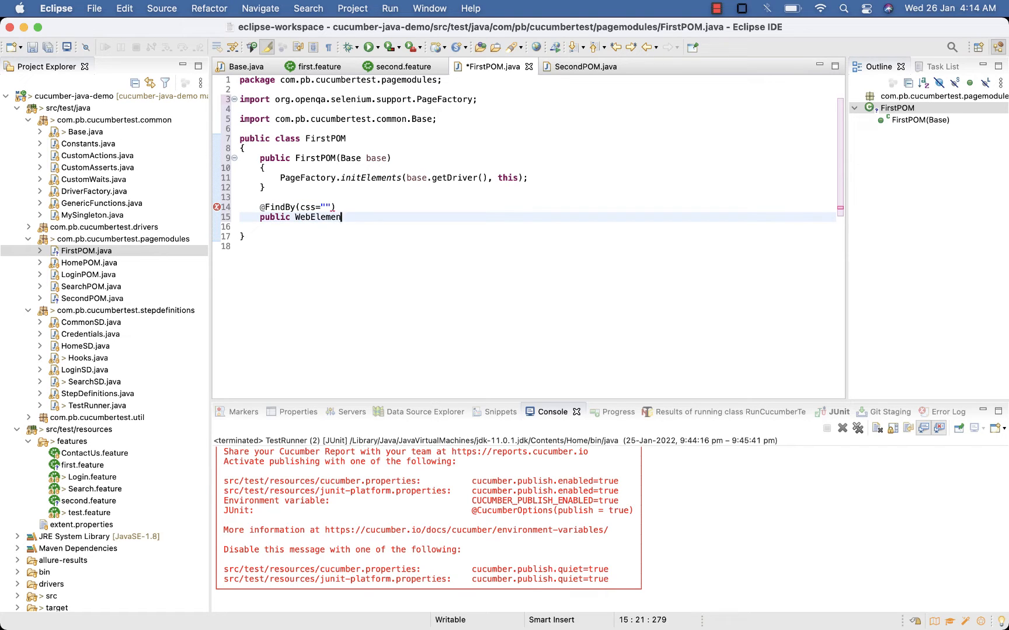
type("loginLNk")
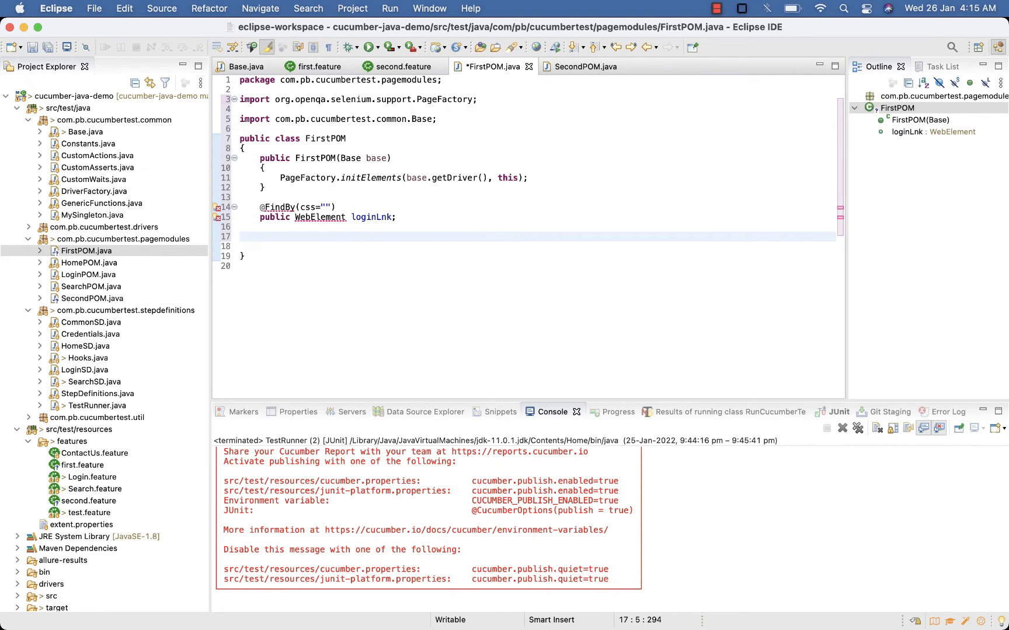
type("public void")
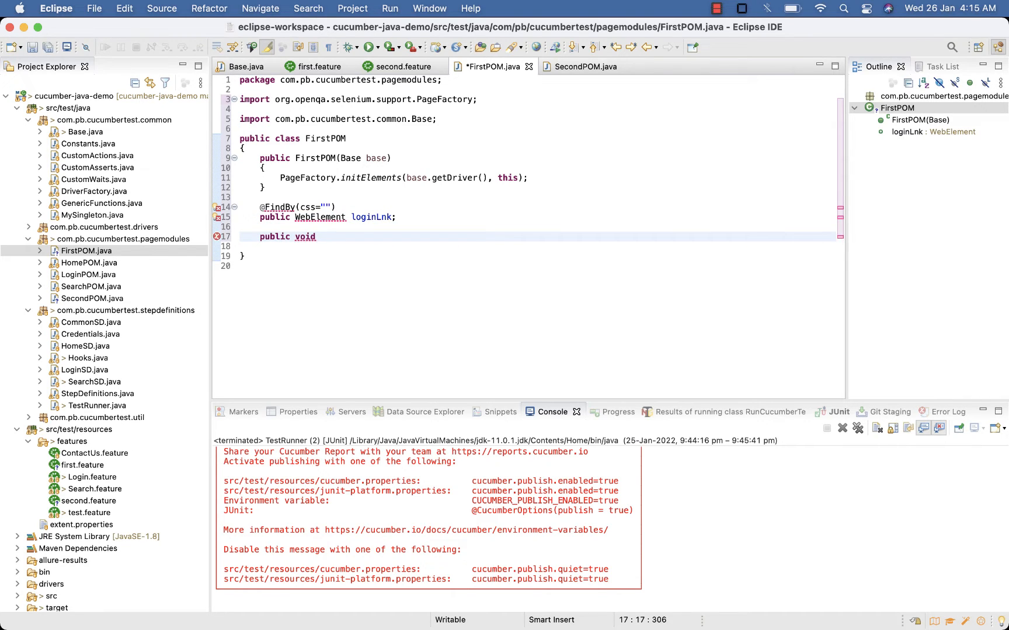
type("clickLoginLN")
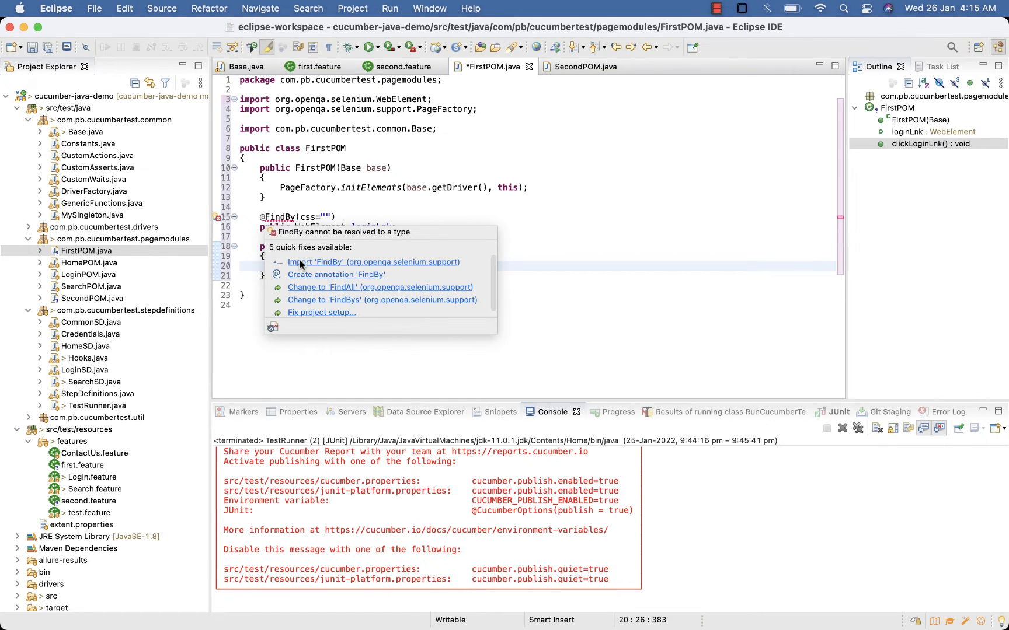
left_click(374, 262)
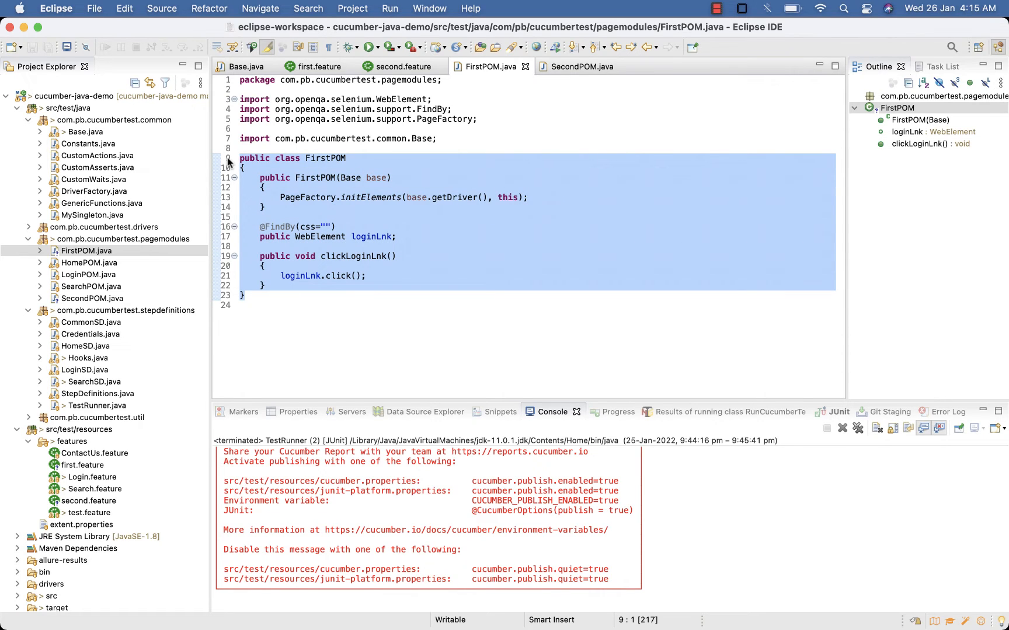
Paste FirstPOM's code into SecondPOM and rename to askDoubtLnk and clickAskDoubt.
left_click(581, 66)
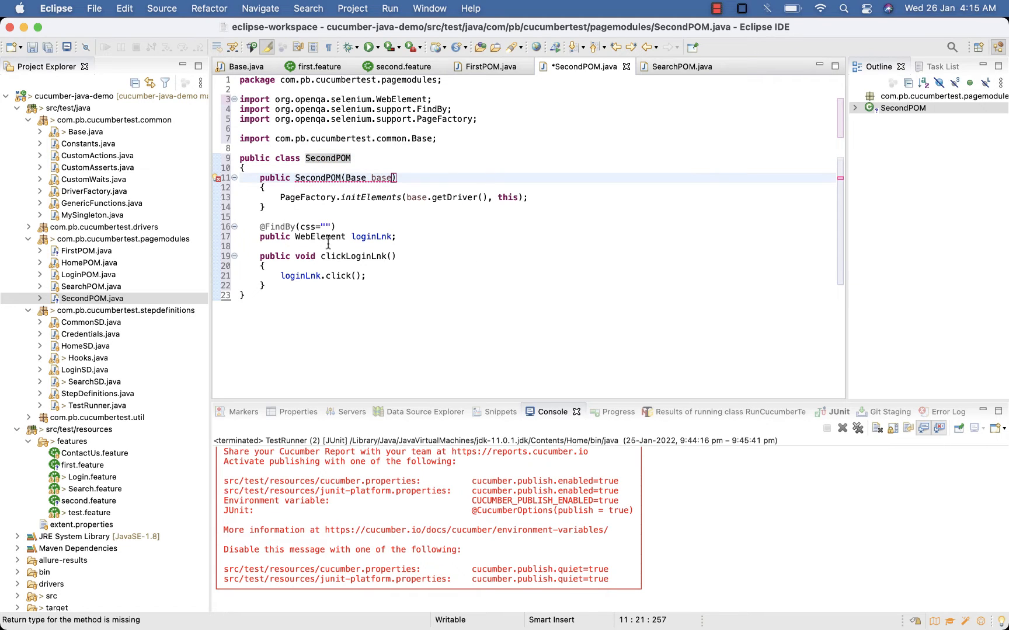
left_click(365, 237)
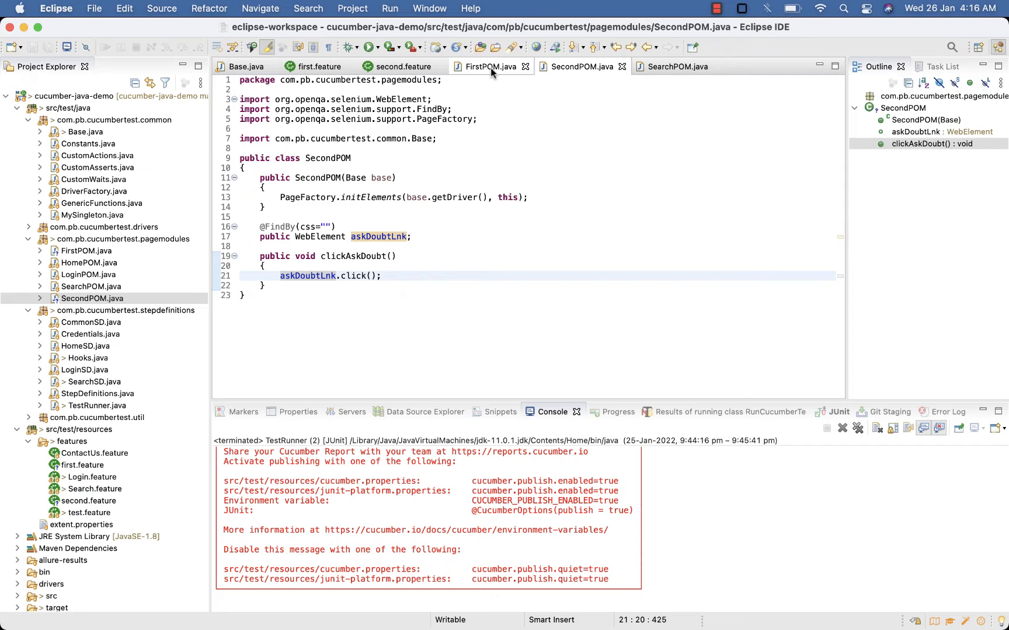
Set FirstPOM's loginLnk locator to css a[href='/user/login'].
left_click(489, 66)
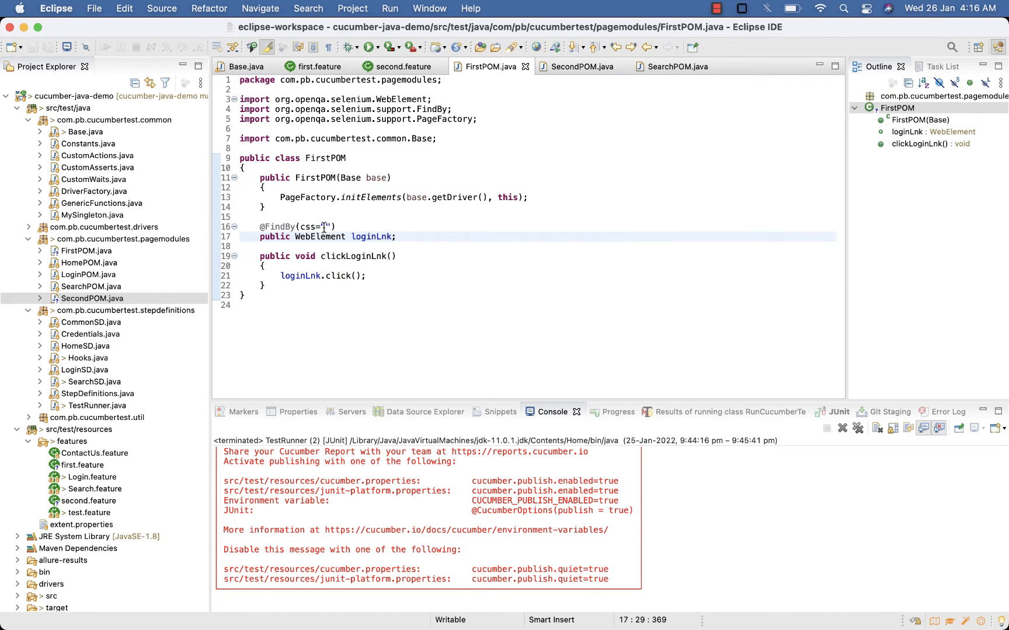
type("a[href='/user/login']")
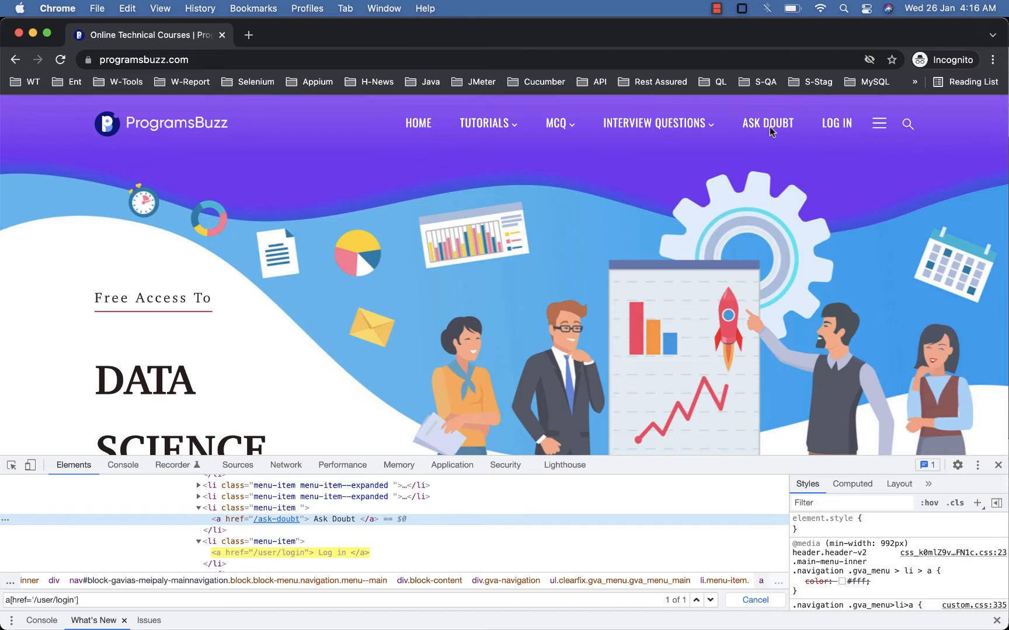
mouse_move(293, 519)
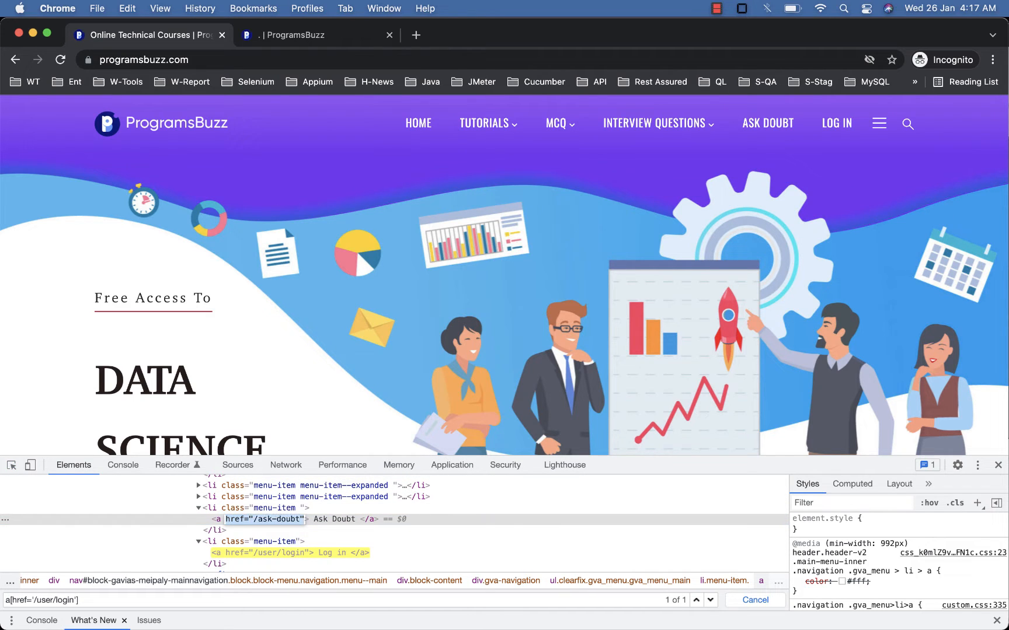
mouse_move(767, 123)
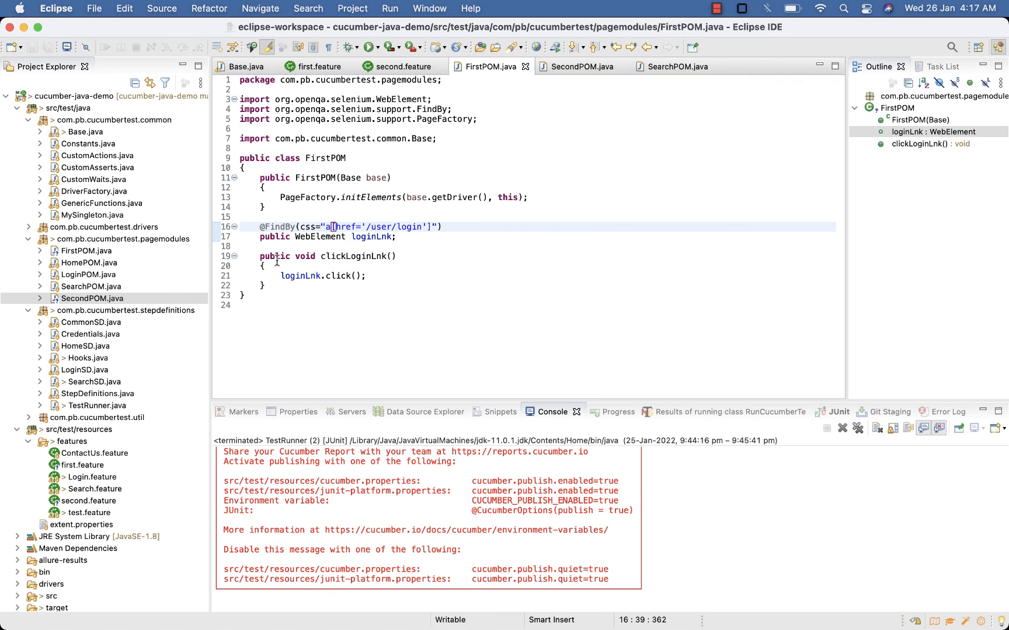
mouse_move(582, 67)
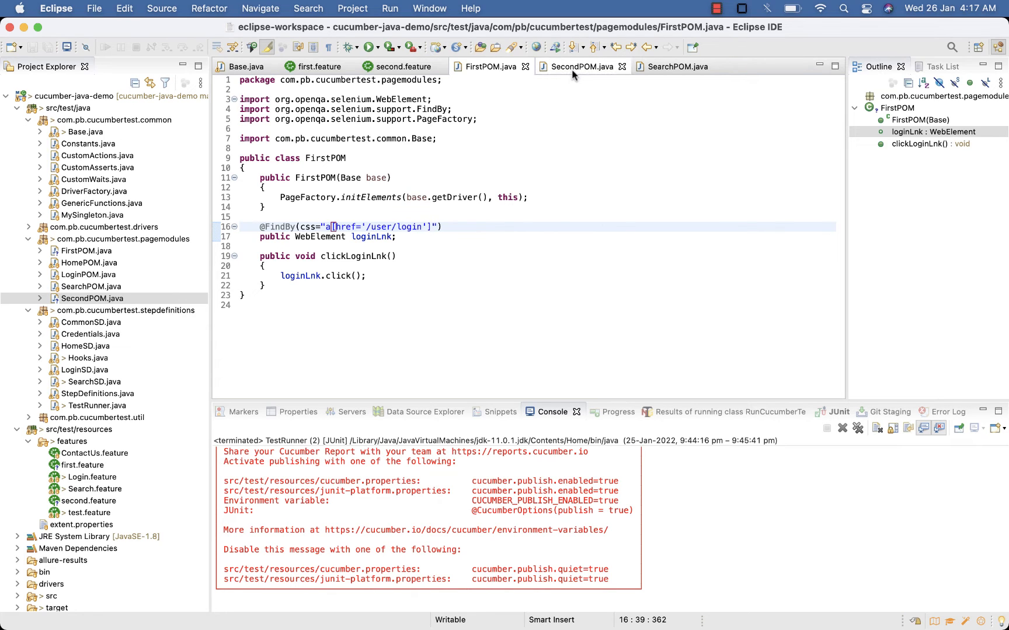
Set SecondPOM's locator to a[href='/ask-doubt'] and create FirstSD and SecondSD classes in stepdefinitions.
left_click(582, 67)
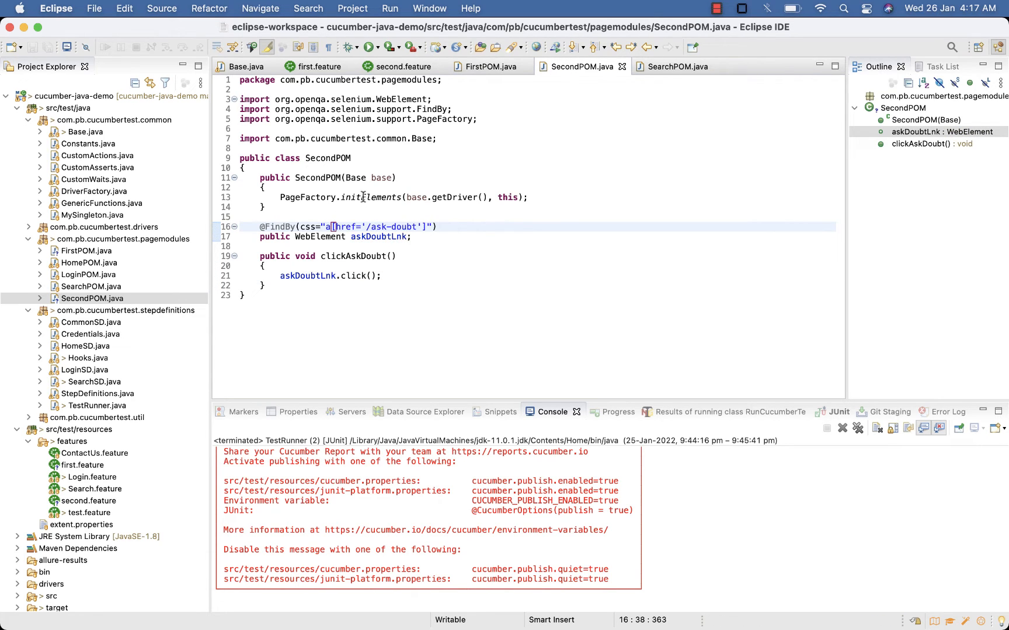
mouse_move(301, 342)
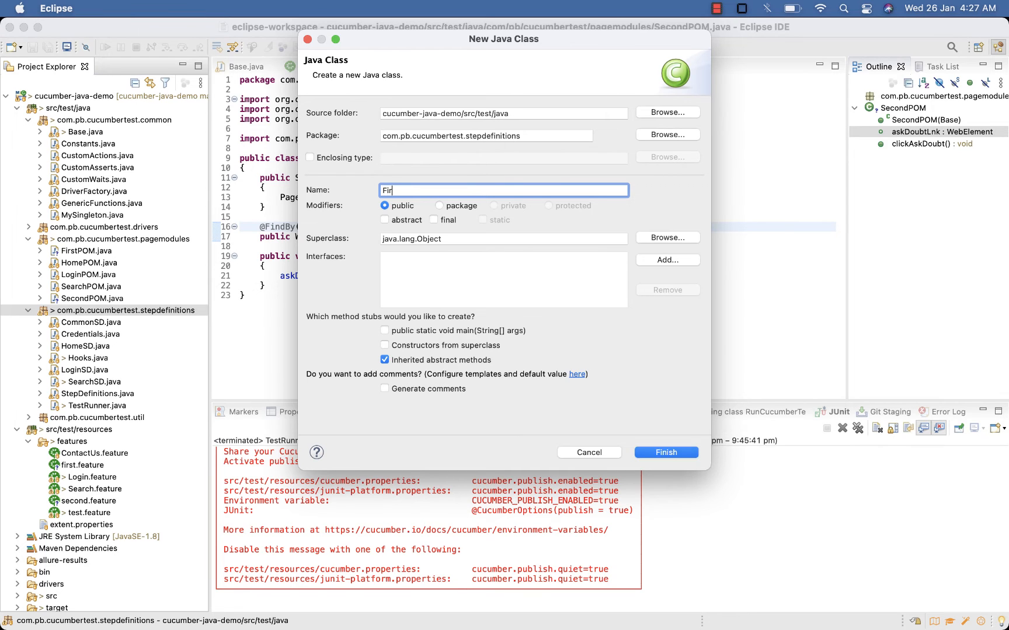
type("stSD")
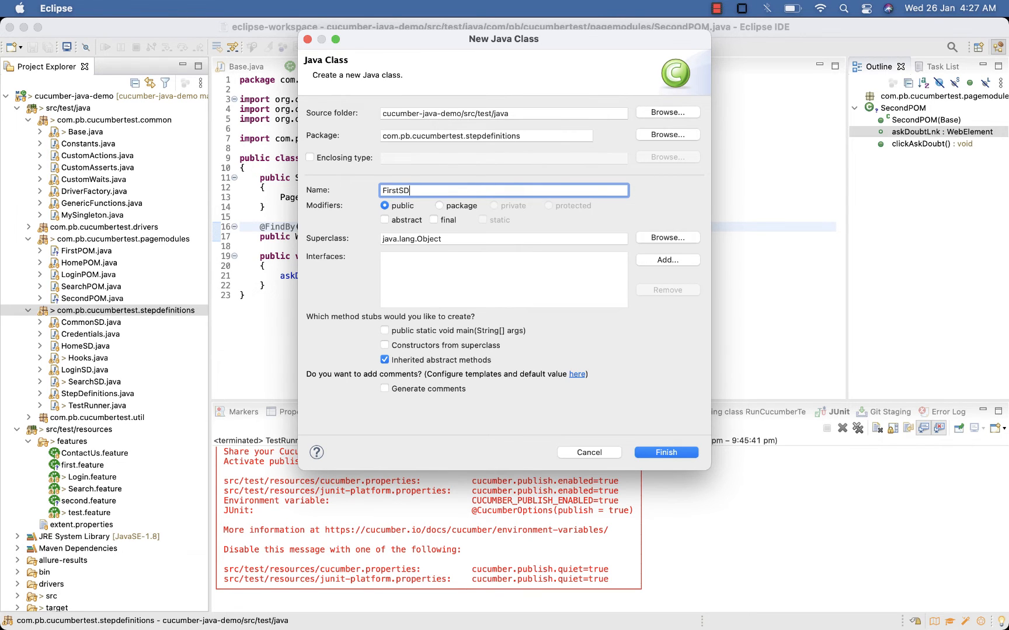
left_click(666, 451)
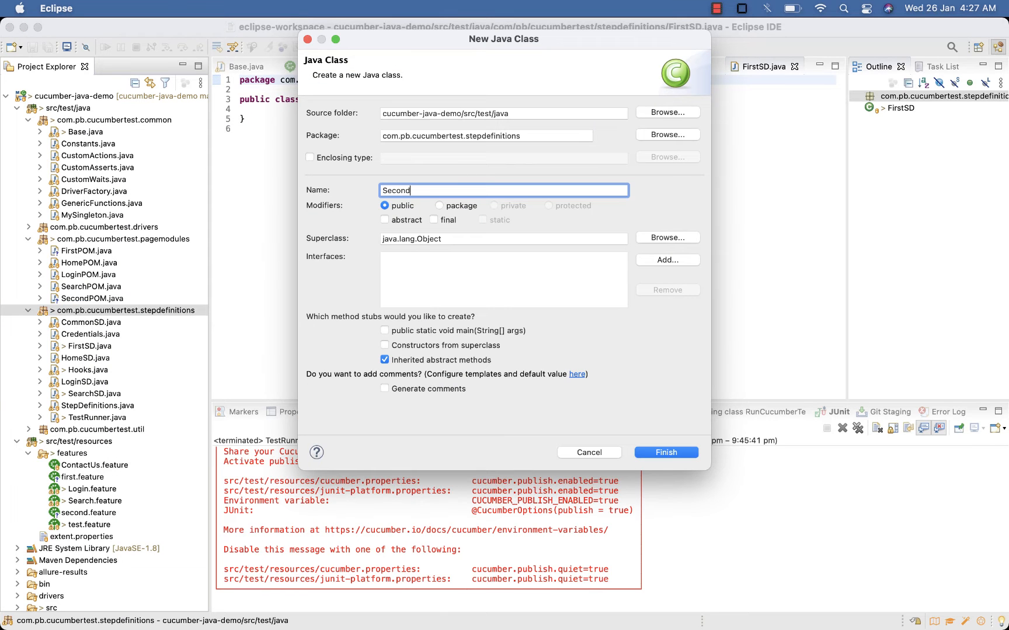
left_click(665, 452)
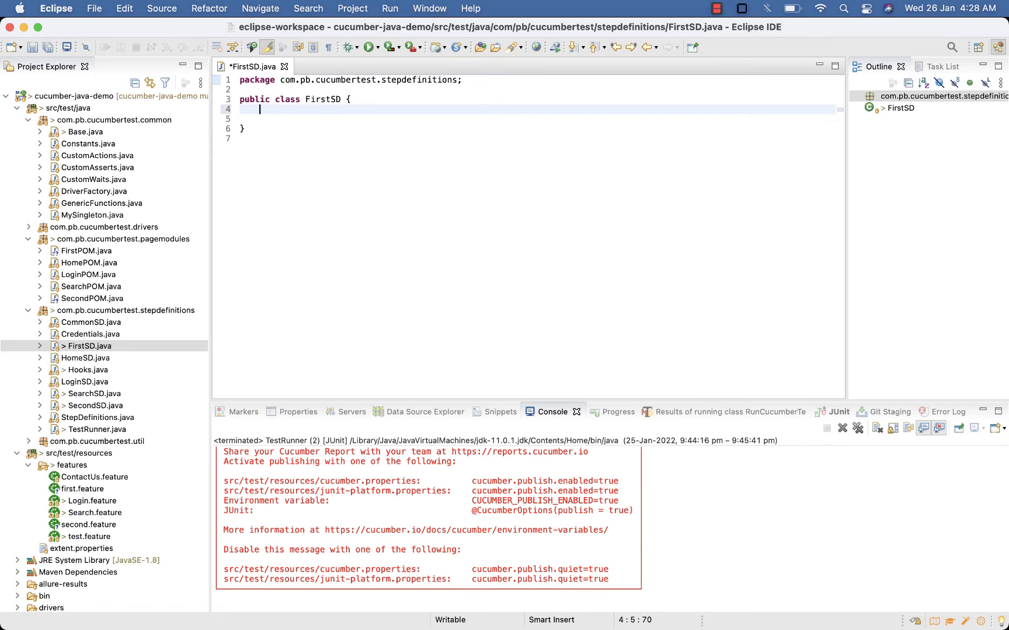
Declare Base base and FirstPOM firstPOM fields in FirstSD, importing both classes.
type("Base base;")
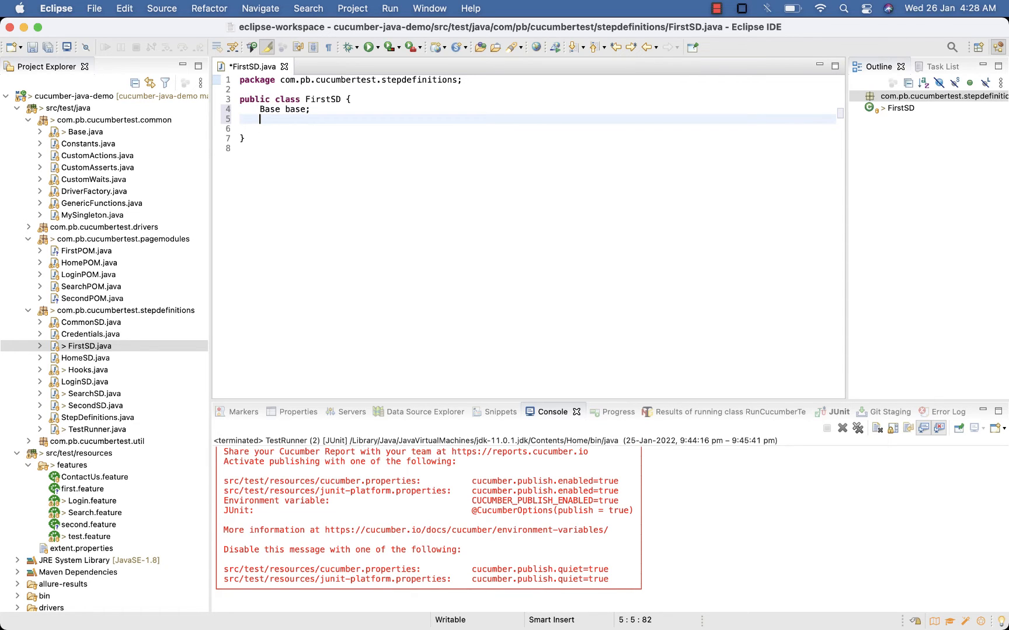
type("FirstPOM")
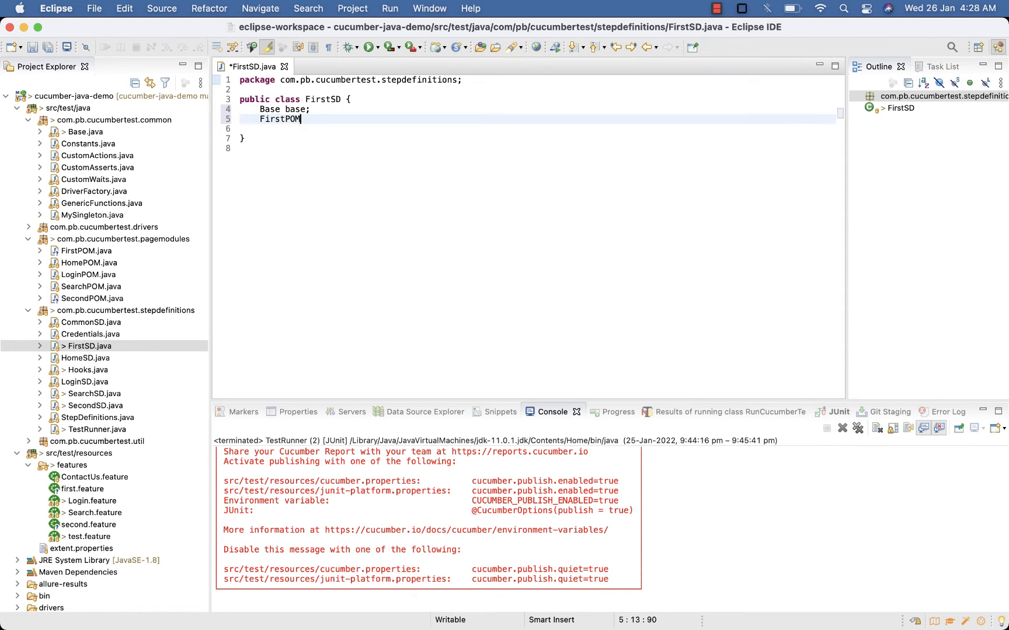
type("firstPOM;")
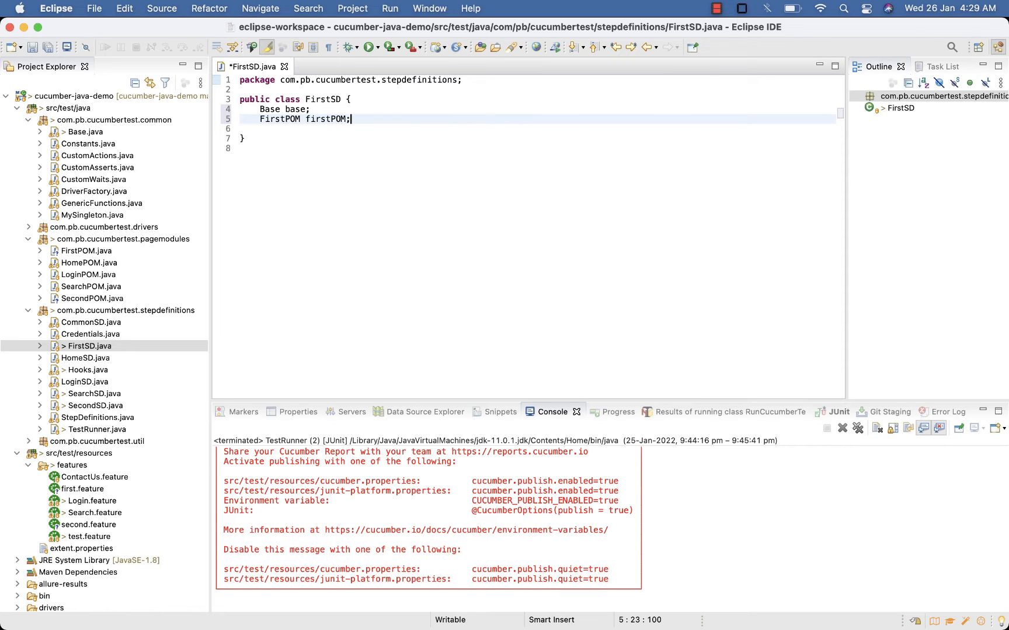
key("Return")
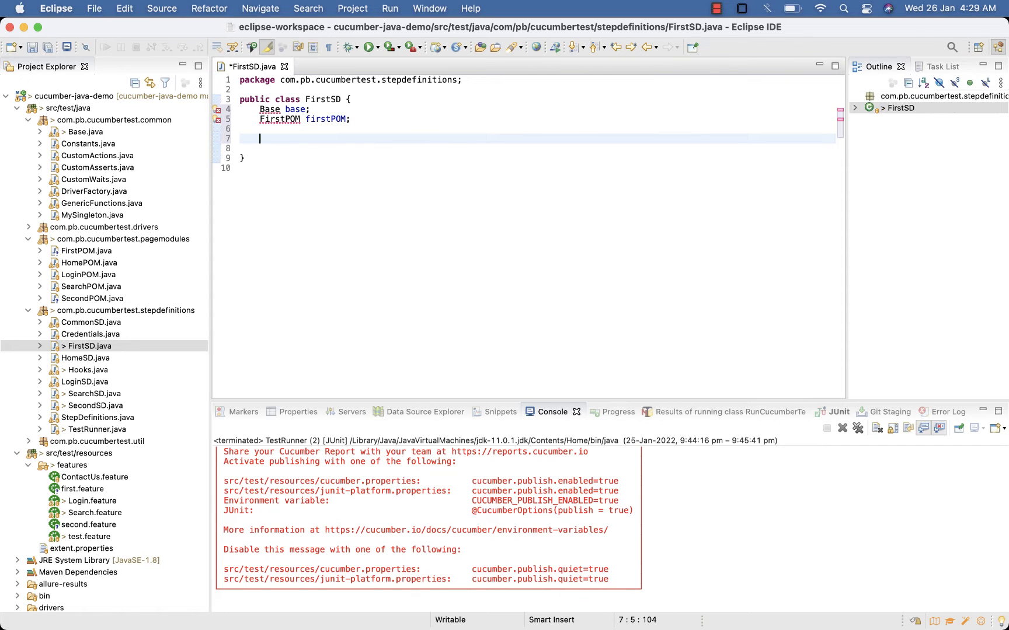
left_click(279, 120)
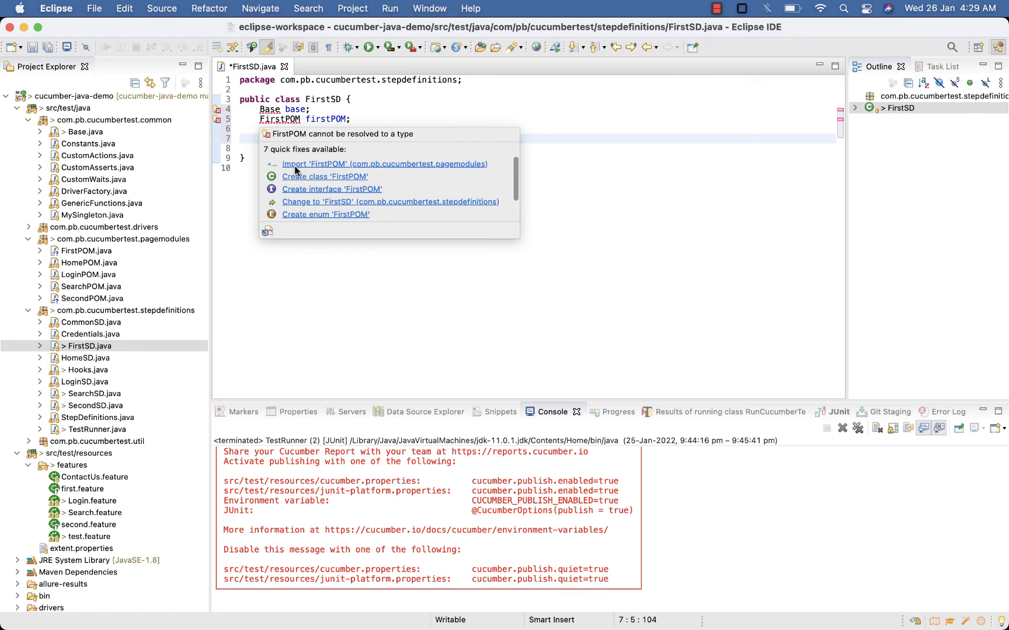
left_click(384, 165)
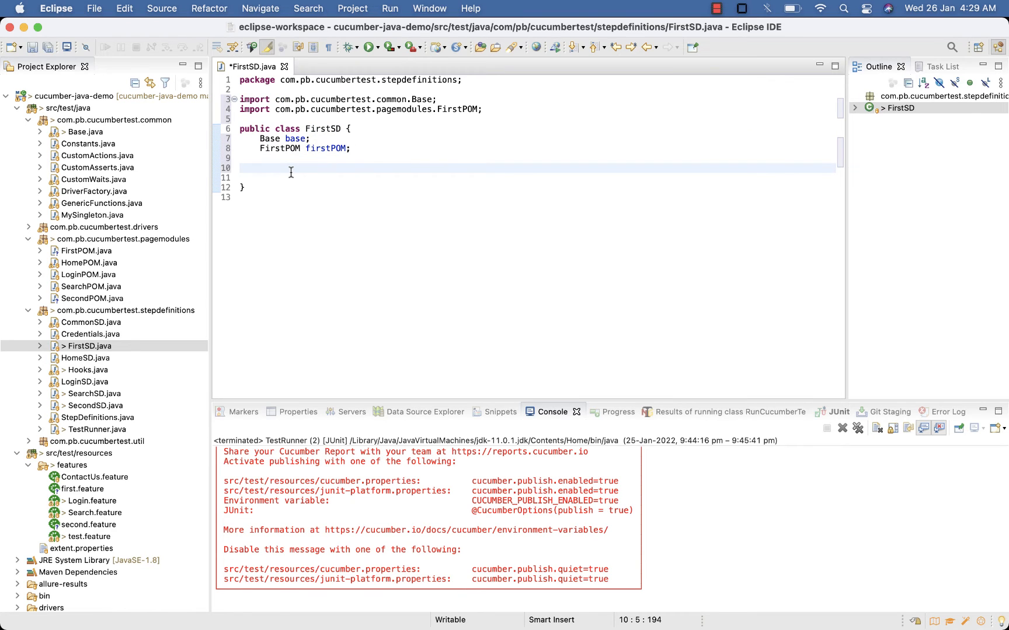
Add constructor FirstSD(Base base) assigning this.base and creating new FirstPOM(base).
type("public")
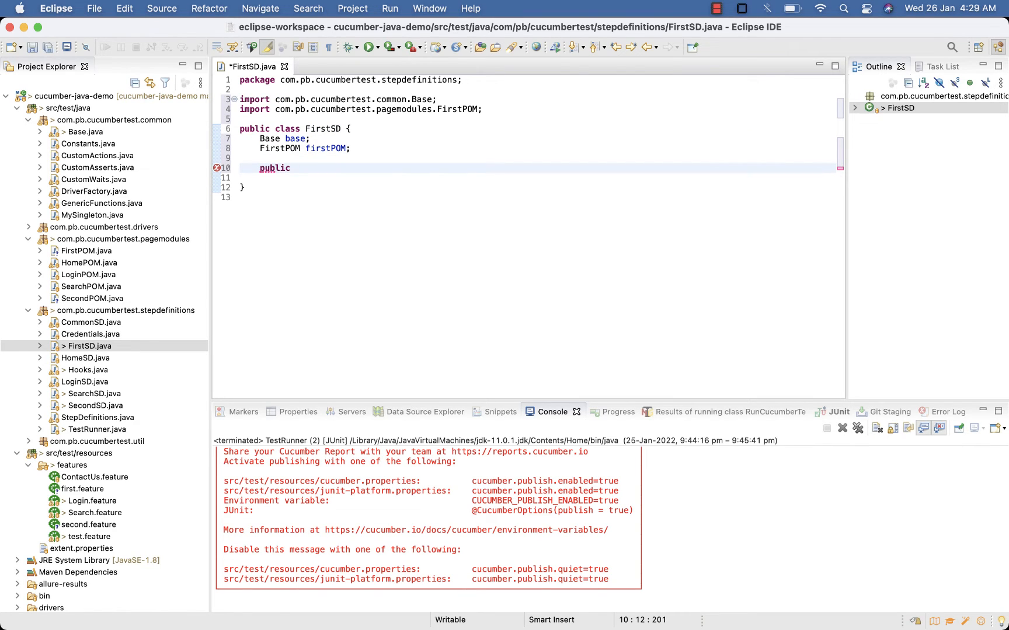
type("FirstSD")
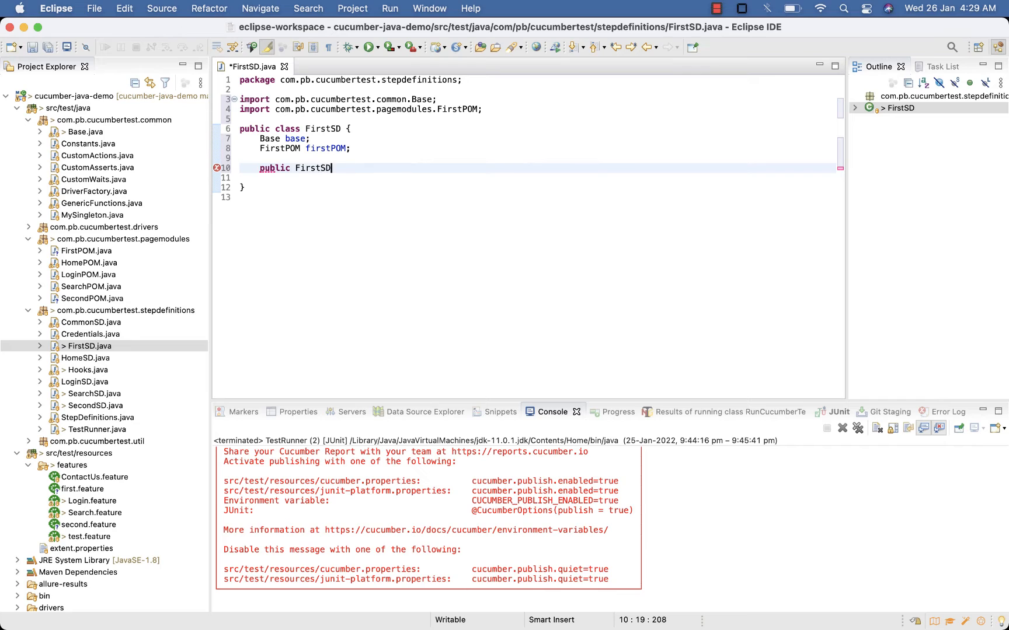
type("(Base base")
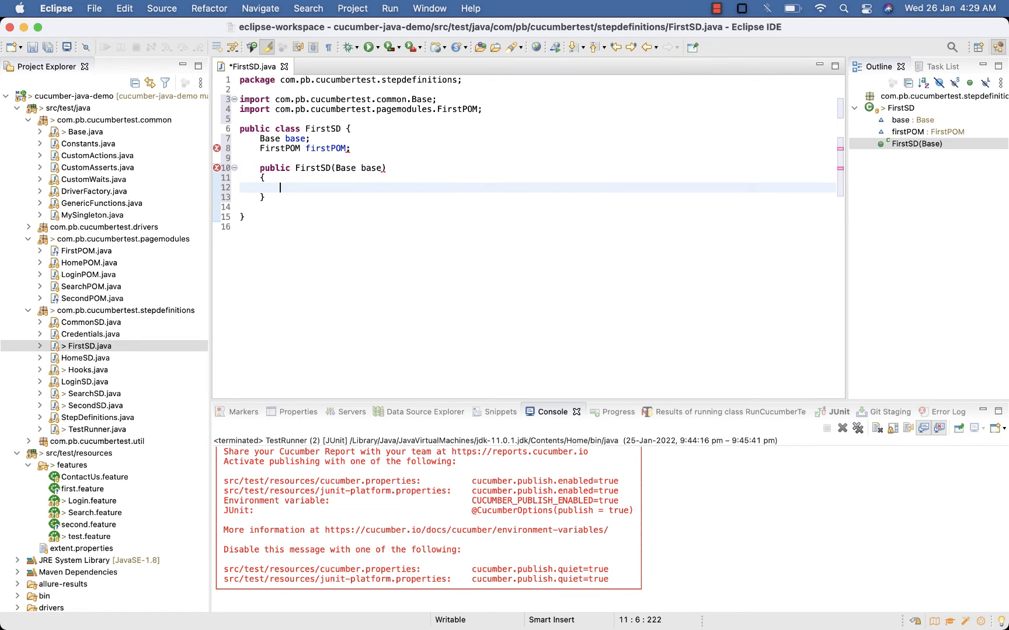
type("this.base =")
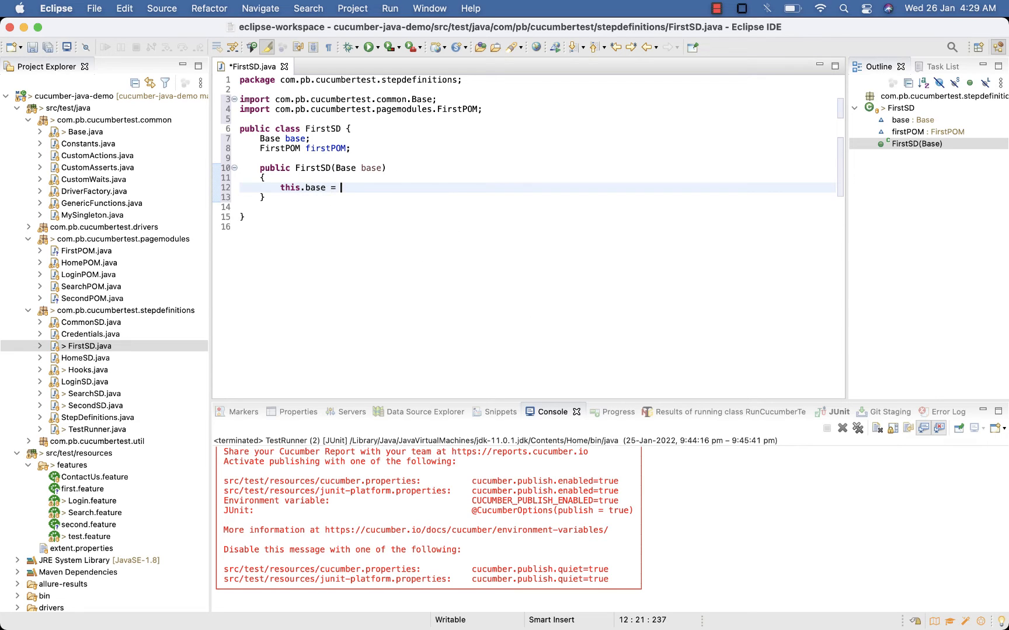
type("base;")
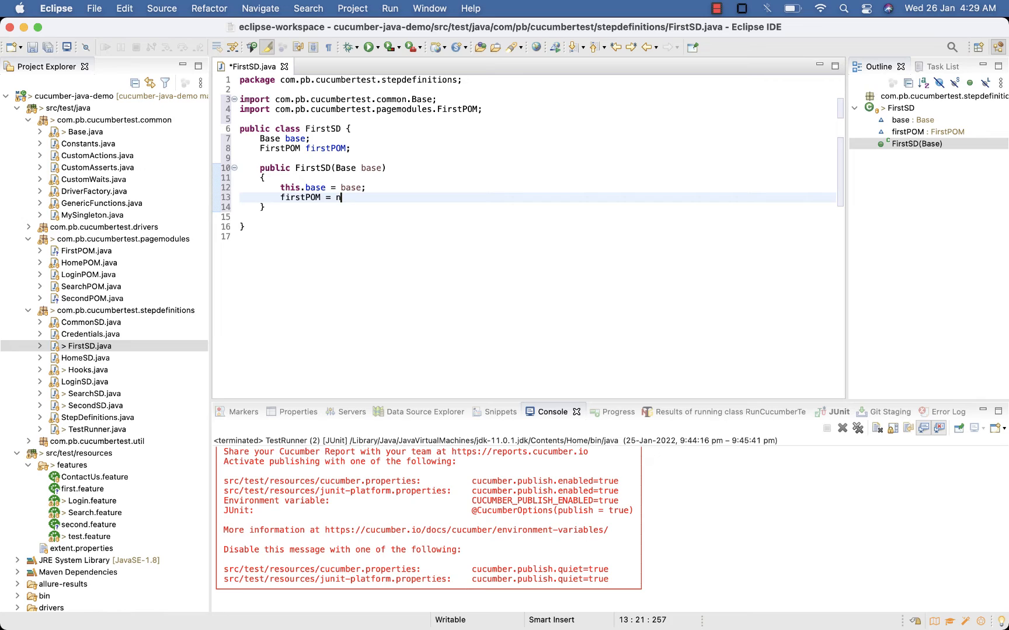
type("ew First")
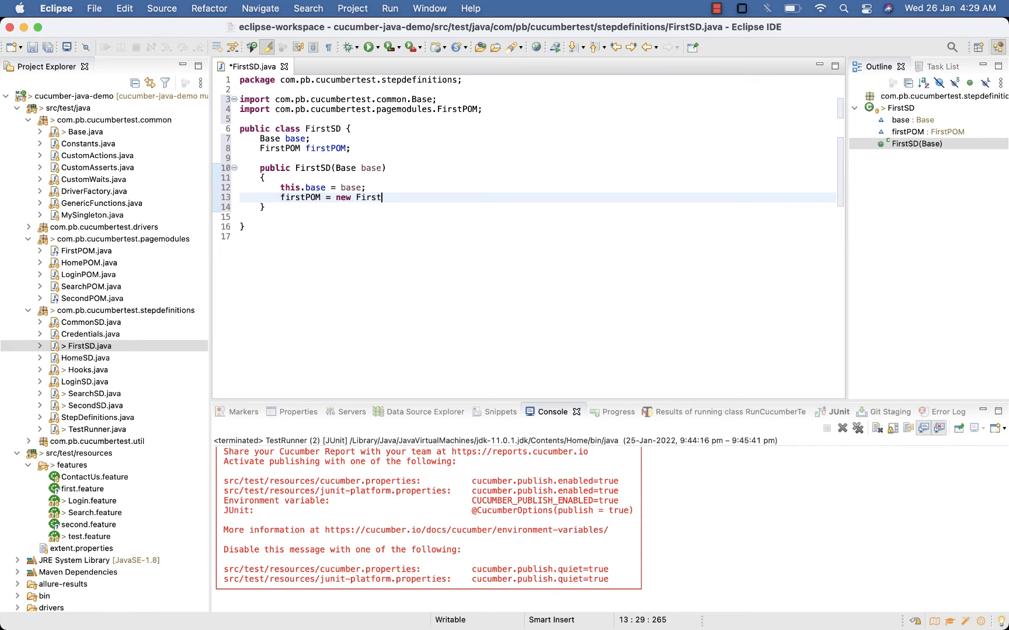
type("POM()")
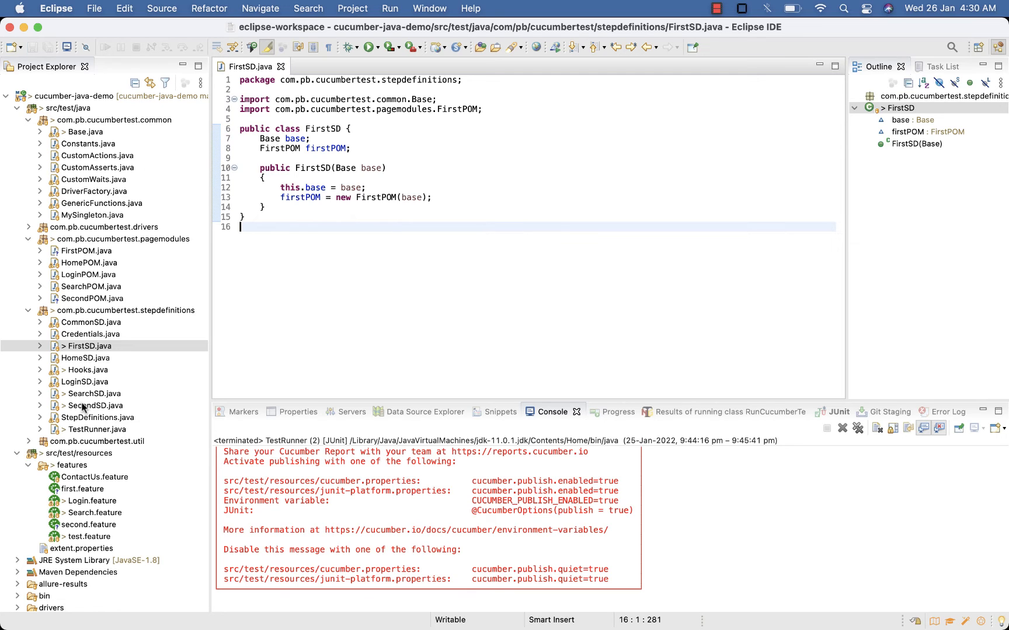
double_click(96, 405)
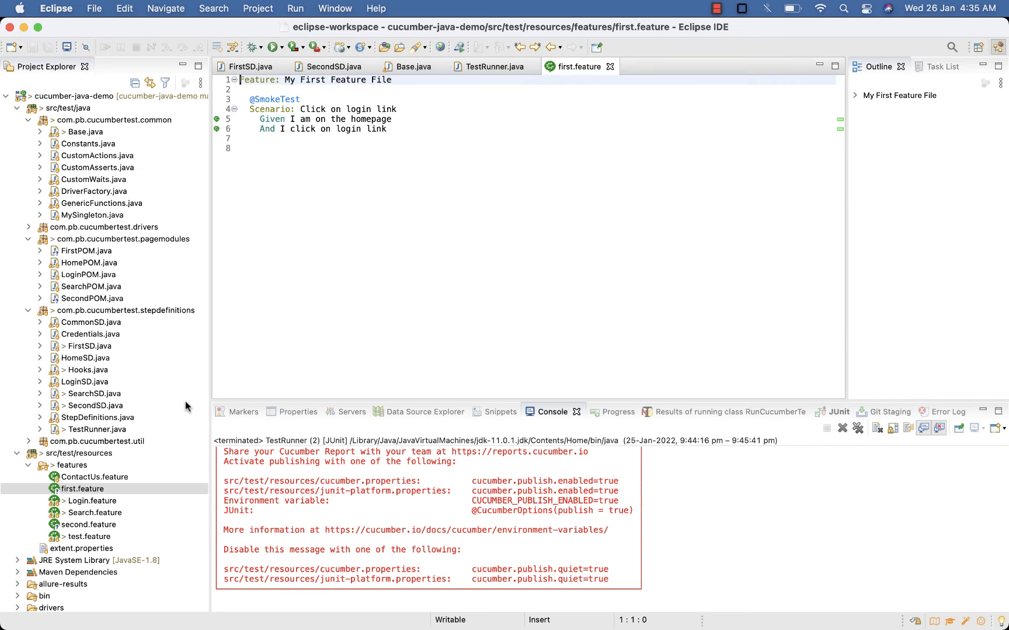
mouse_move(427, 118)
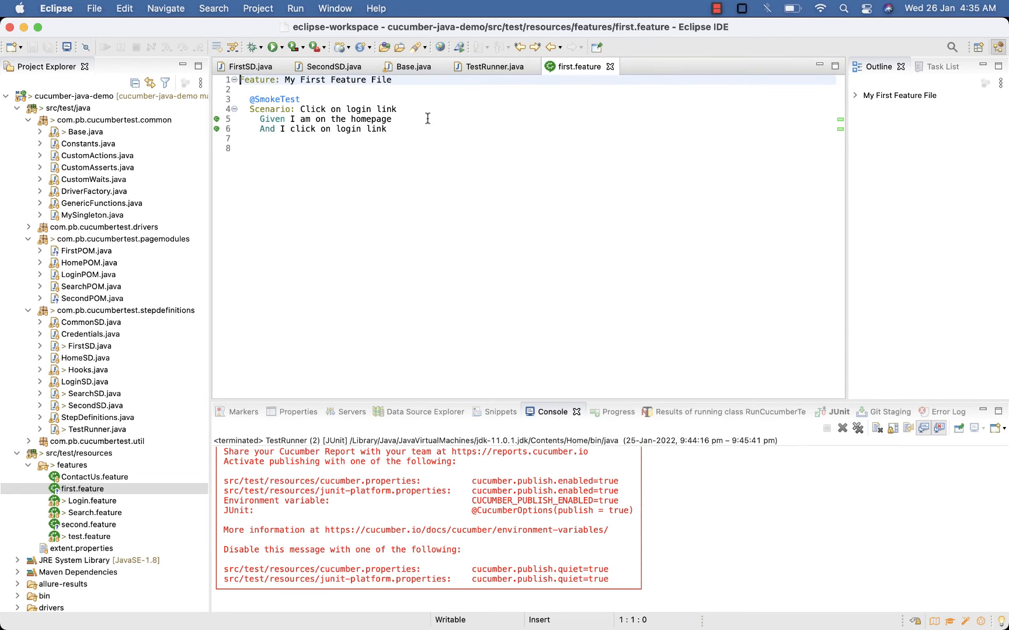
Paste the generated homepage and login link step stubs into FirstSD.
left_click(491, 67)
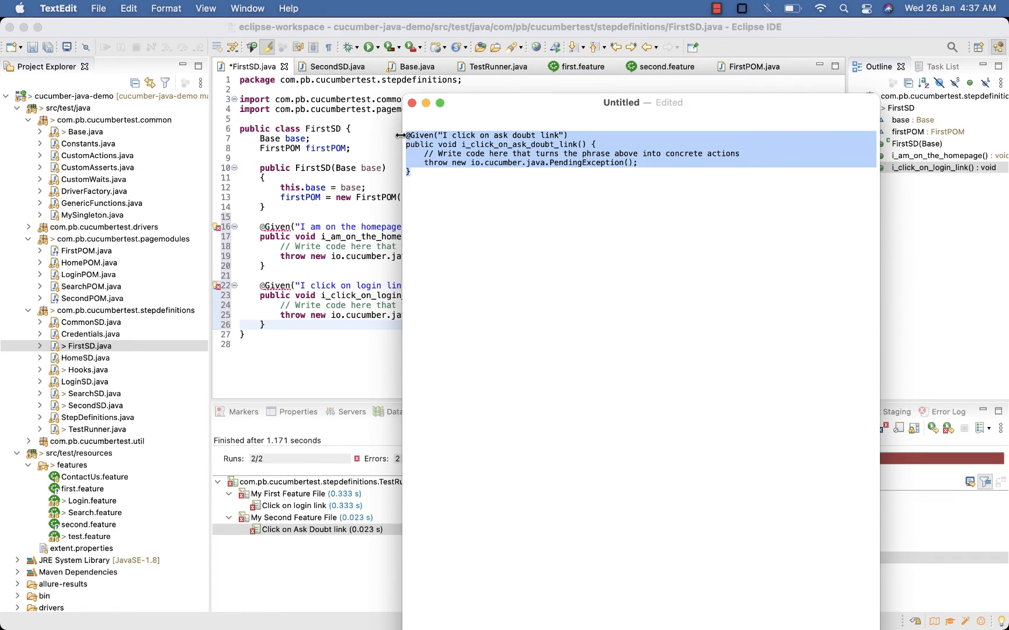
left_click(330, 335)
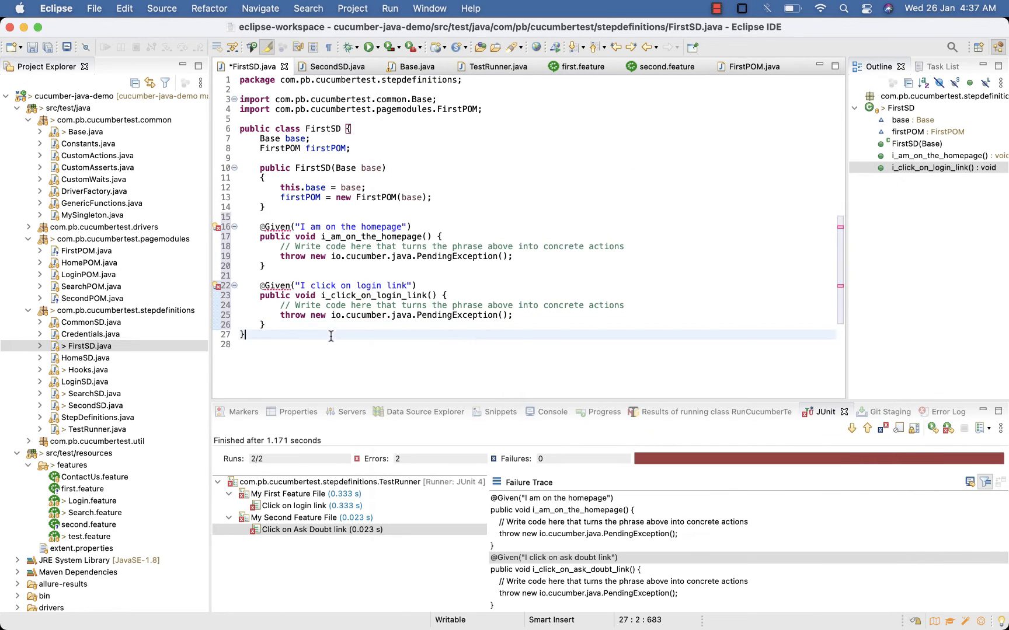
left_click(334, 67)
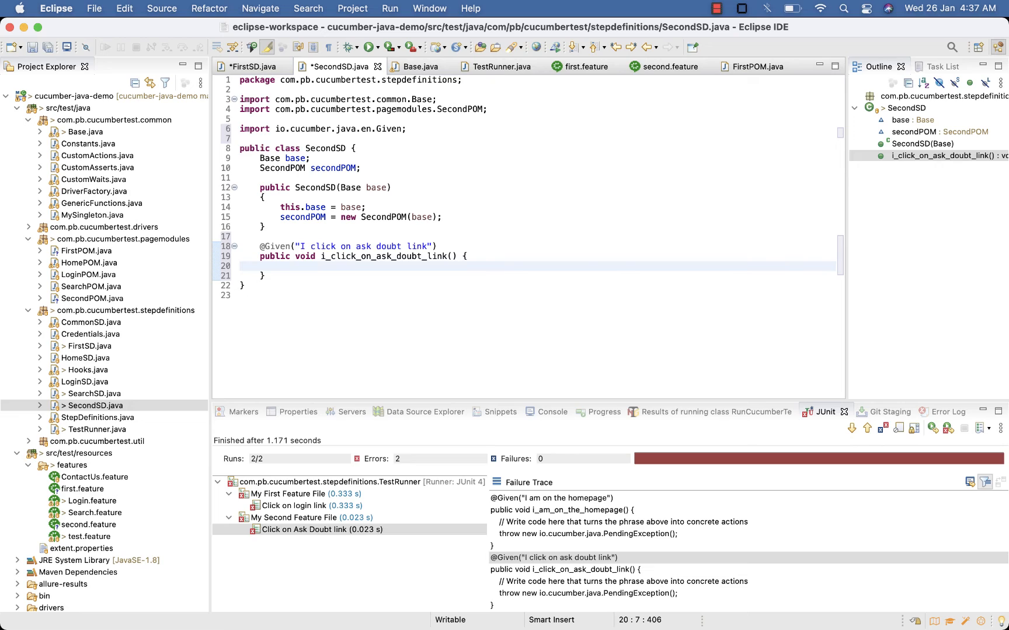
Make SecondSD's ask doubt link step call secondPOM.clickAskDoubt().
left_click(270, 266)
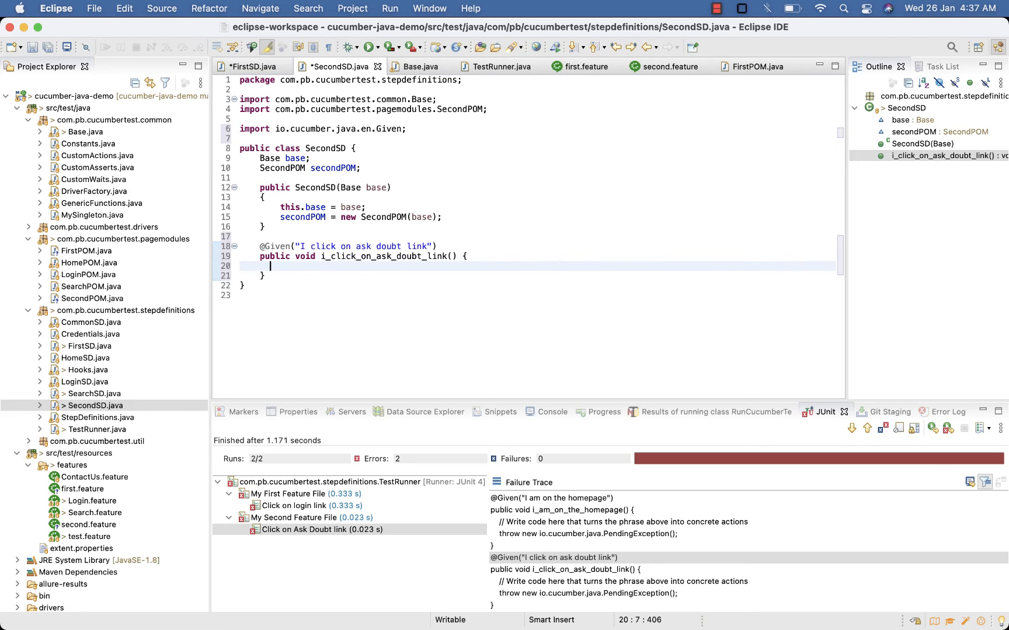
type("secondPOM")
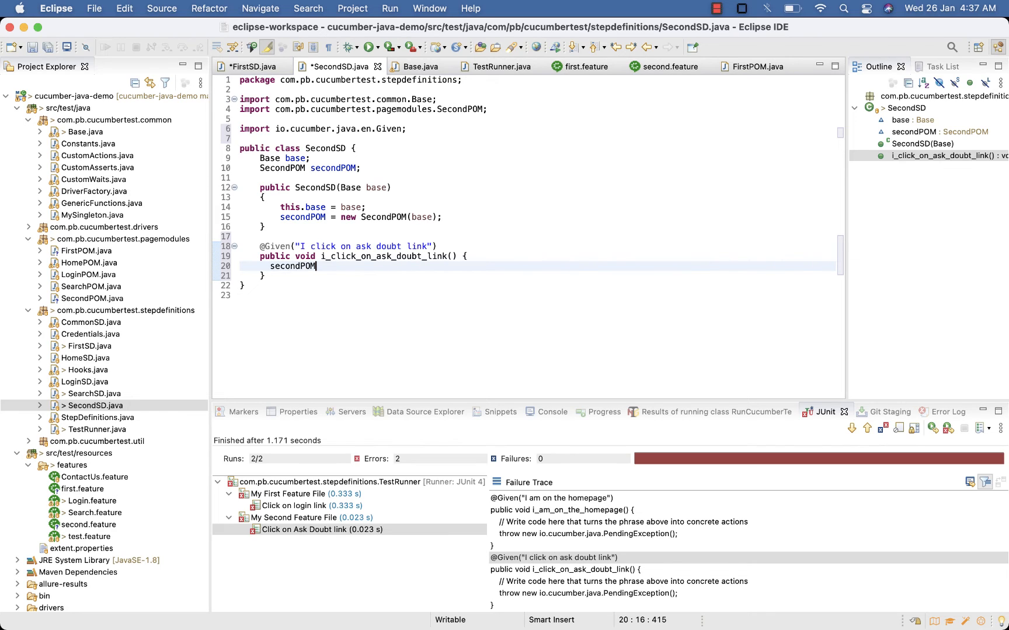
type(".clickAskDoubt();")
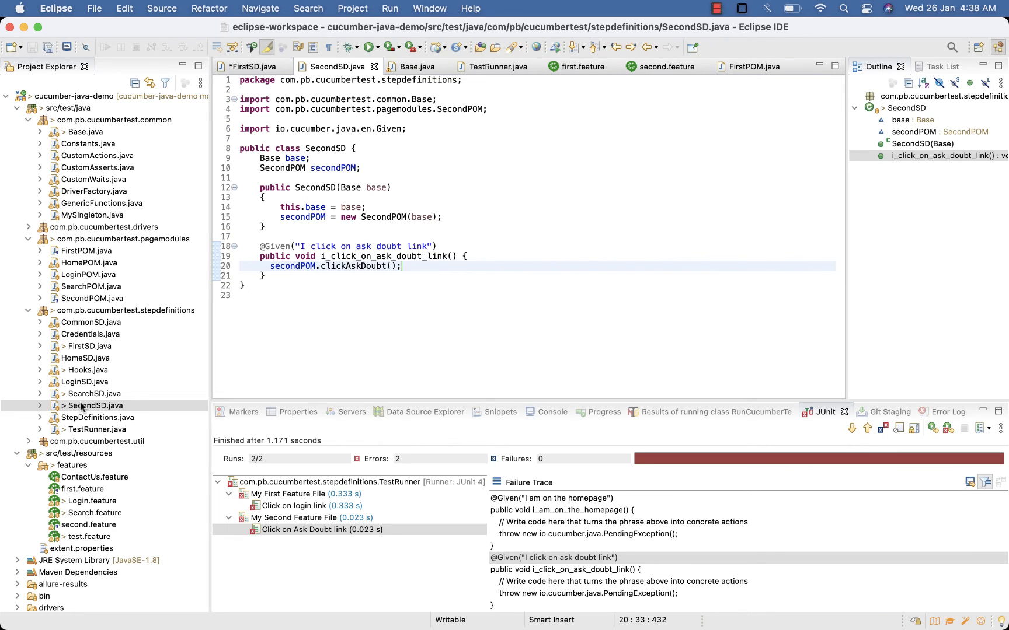
mouse_move(84, 345)
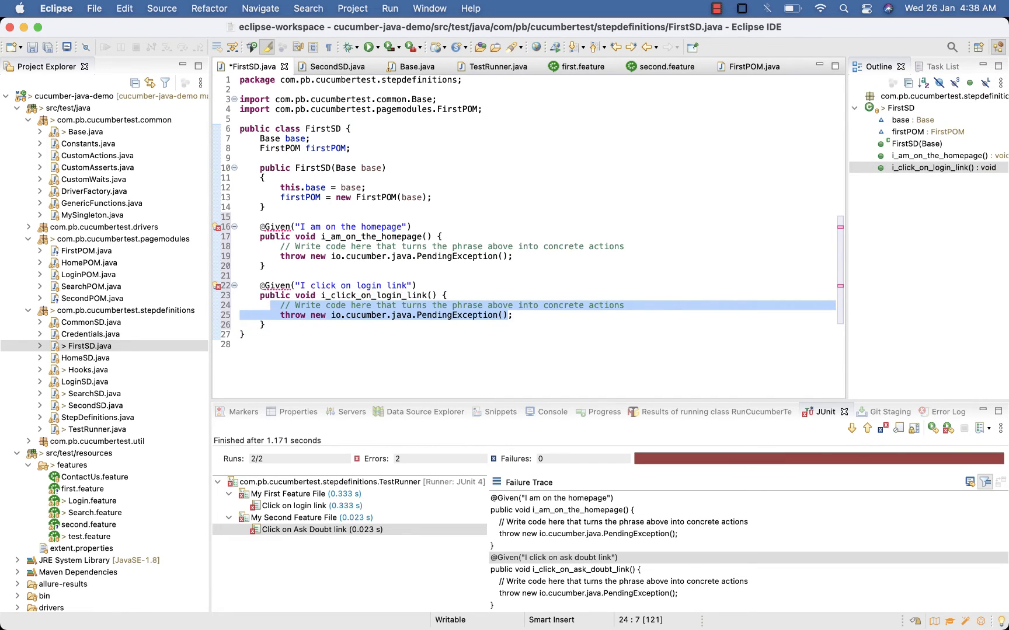
Make the login link step call firstPOM.clickLoginLnk().
type("firstPOM")
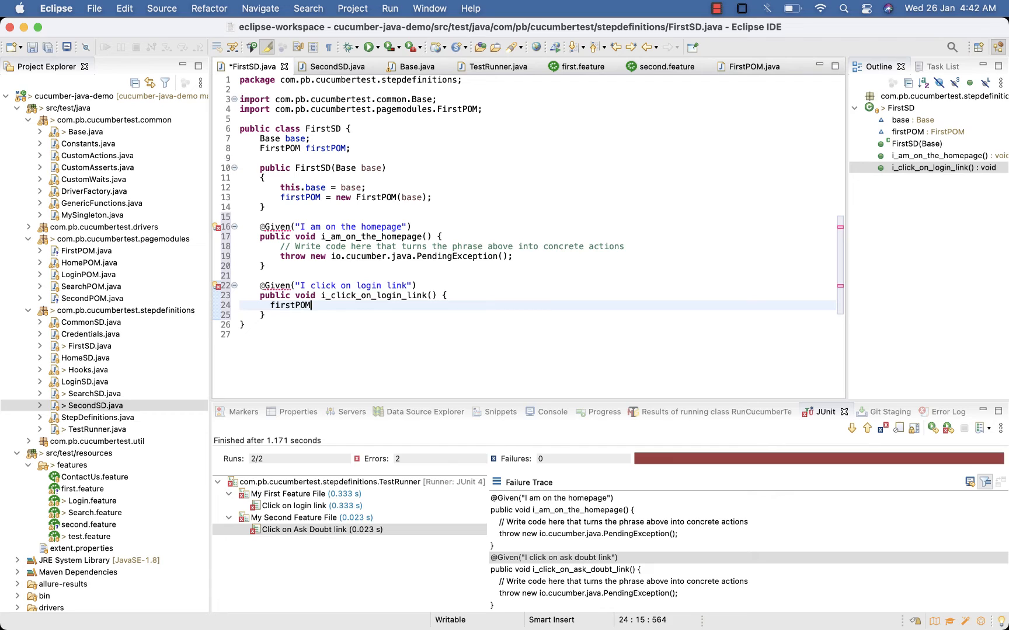
type(".clickLoginLnk();")
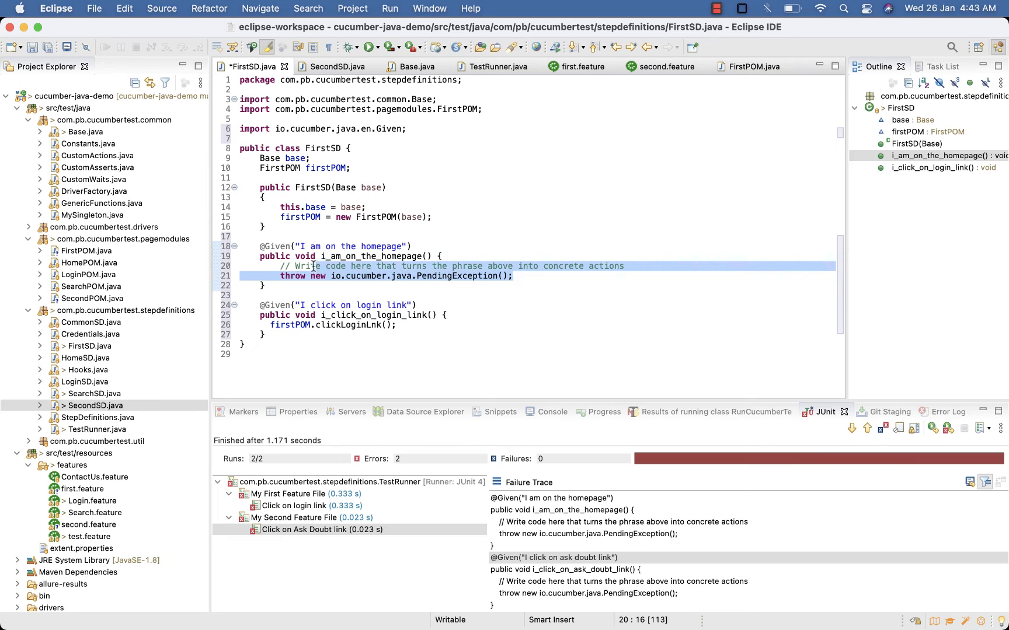
type("driver.")
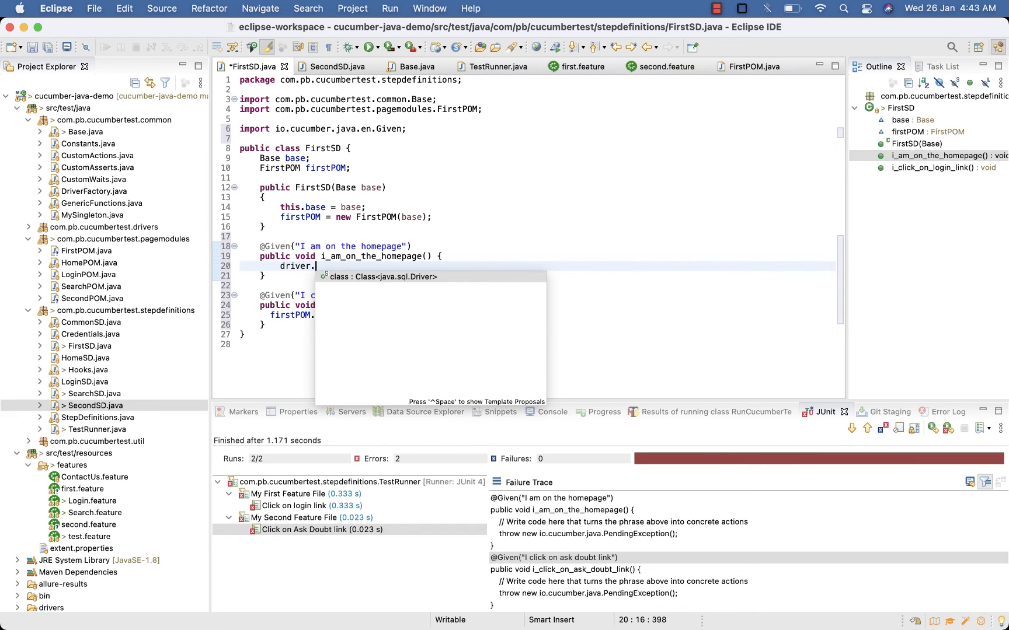
type("get(\"")
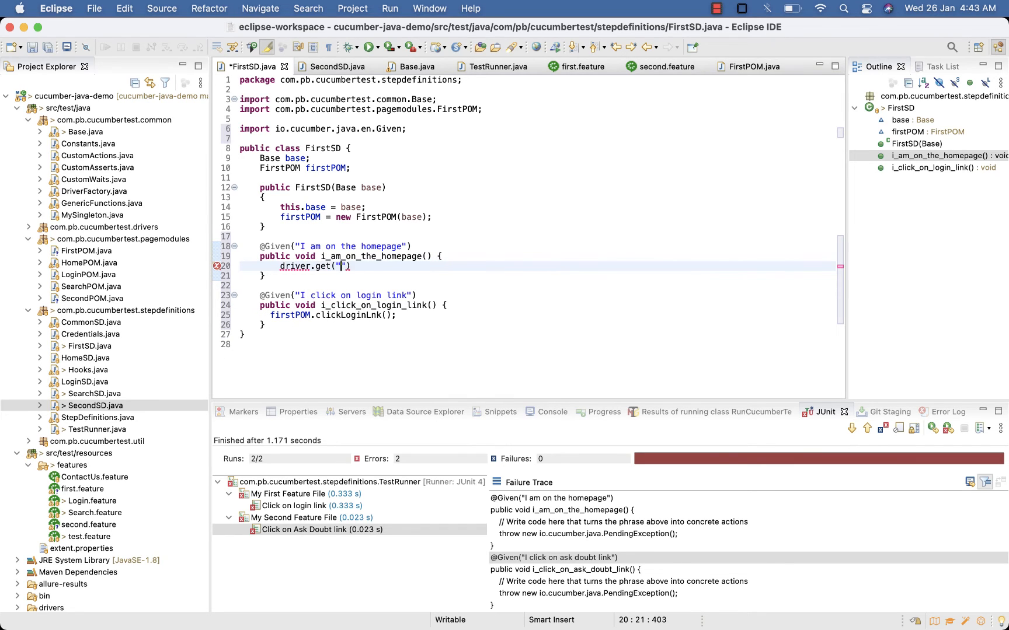
type("https://w")
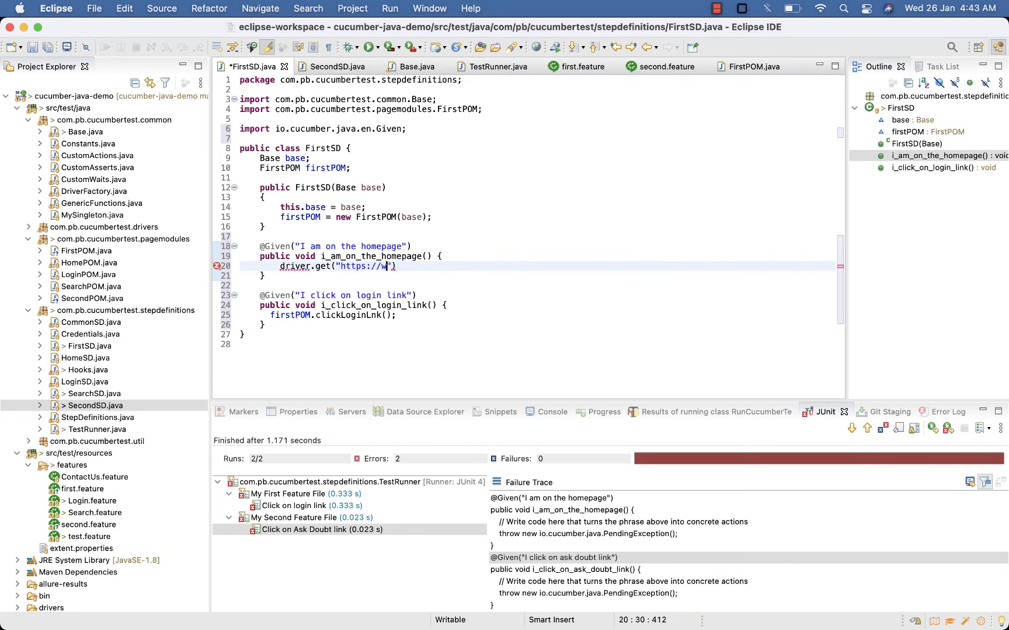
type("www.programsbuzz.com")
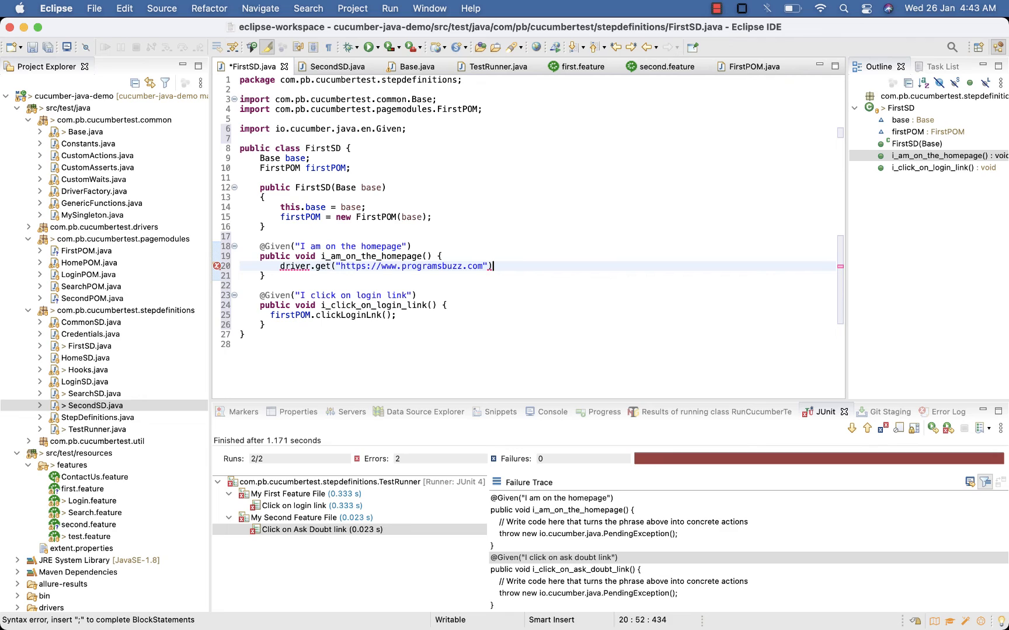
type(";")
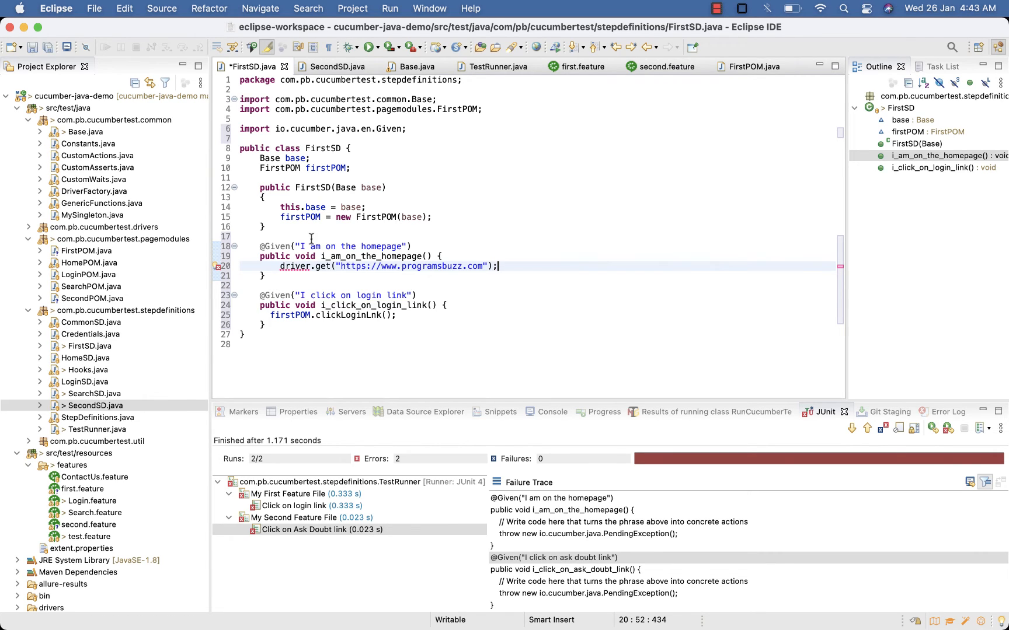
type("WebDriver driver;")
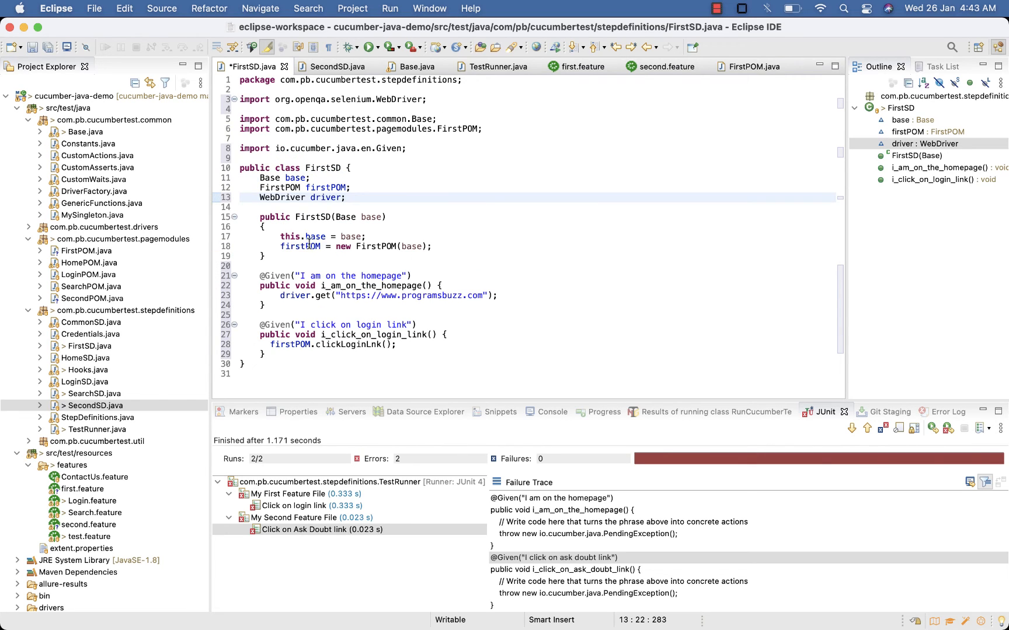
Set this.driver = base.getDriver(); in FirstSD's constructor, save, and move to TestRunner.java.
key("Return")
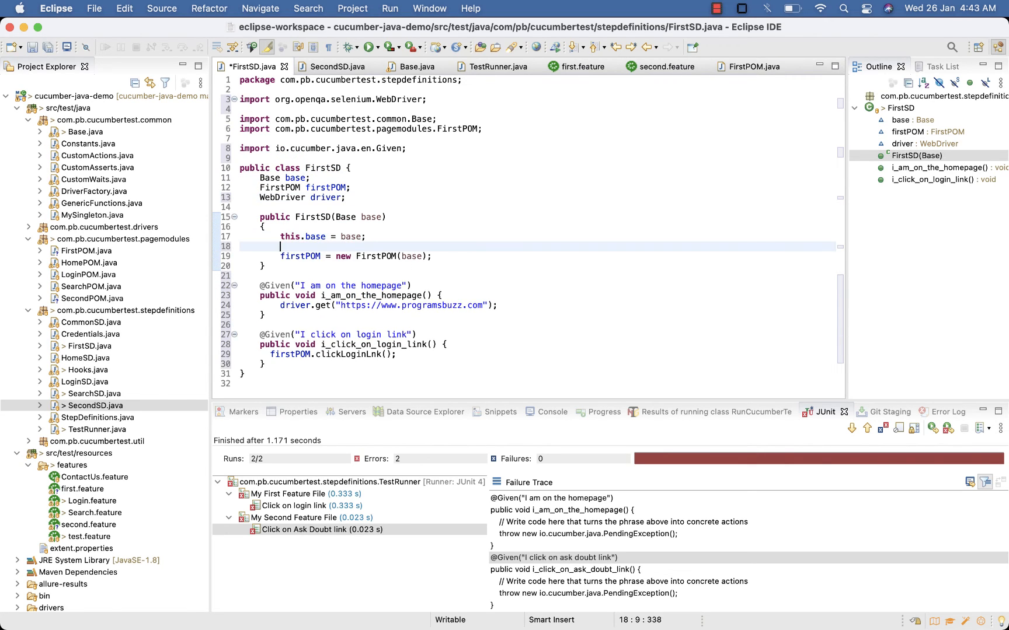
type("this.driver =")
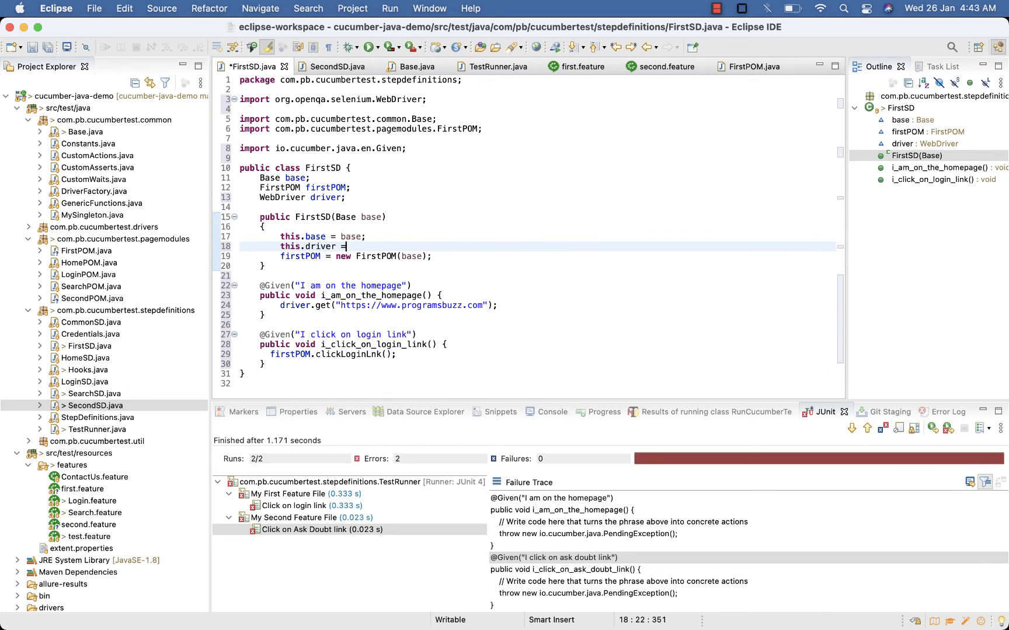
type("base.getDriver();")
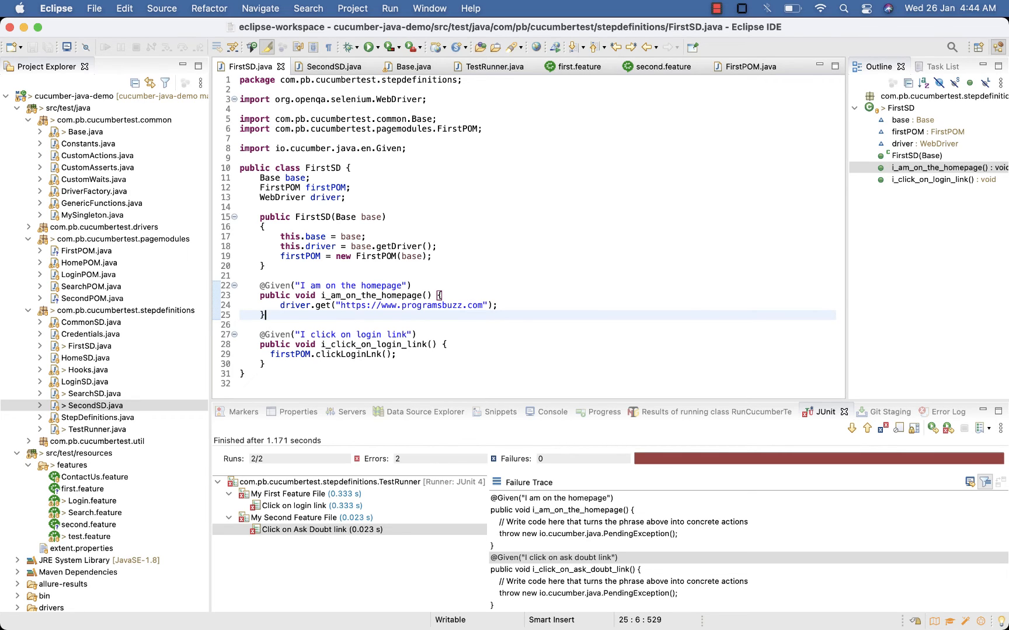
left_click(490, 66)
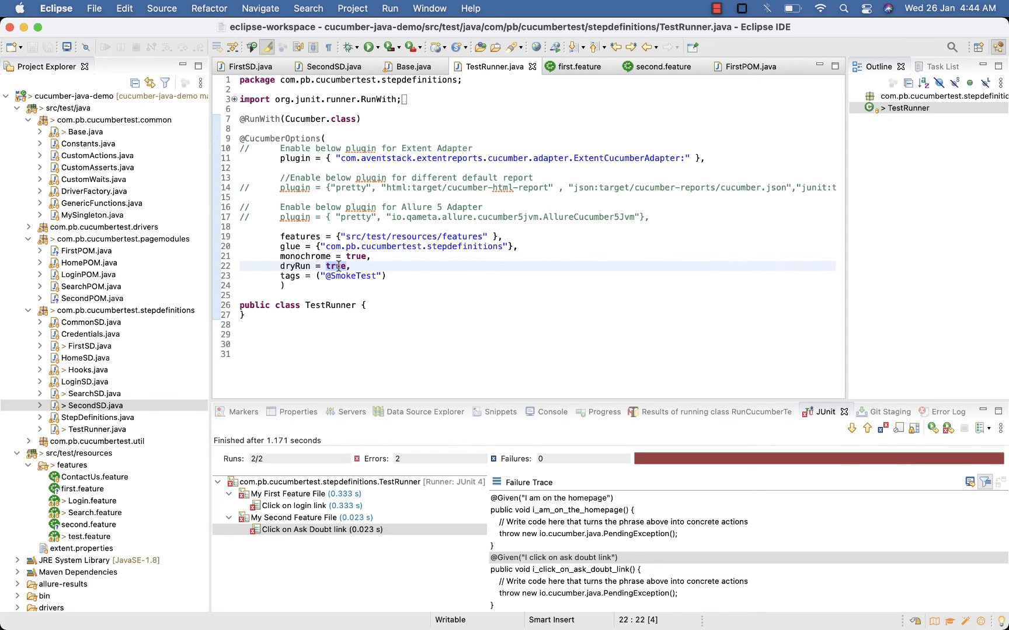
Set dryRun to false and run TestRunner as a JUnit test, finishing 2/2 with no errors or failures.
type("false")
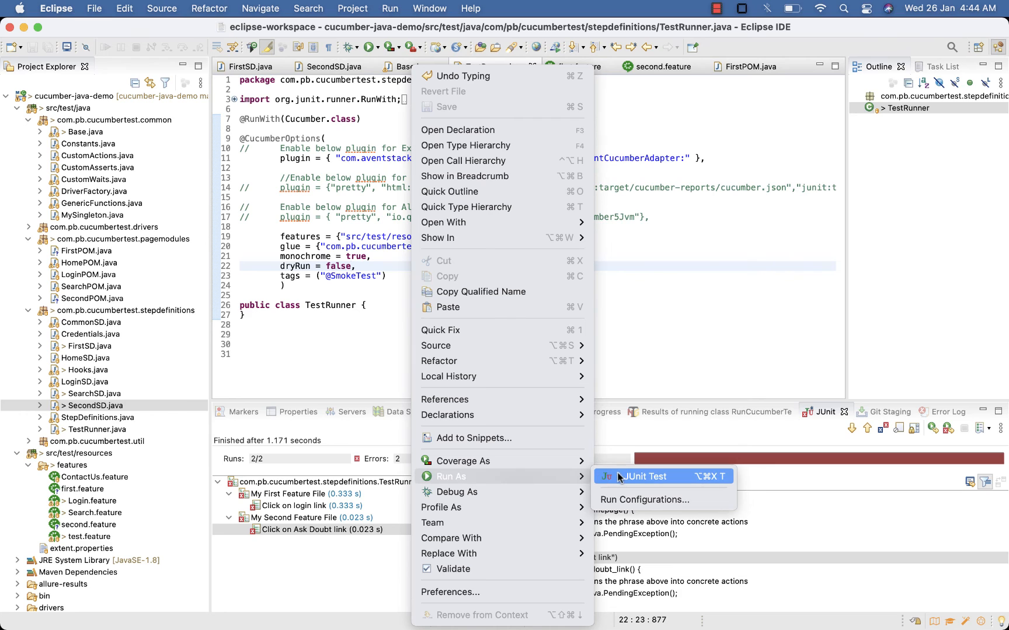
left_click(644, 476)
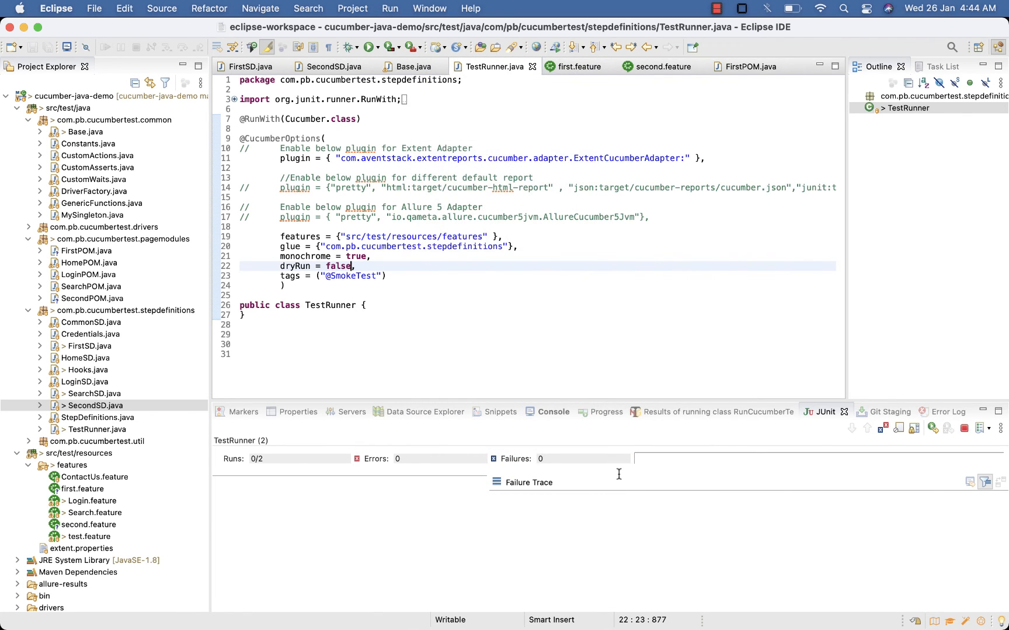
left_click(369, 46)
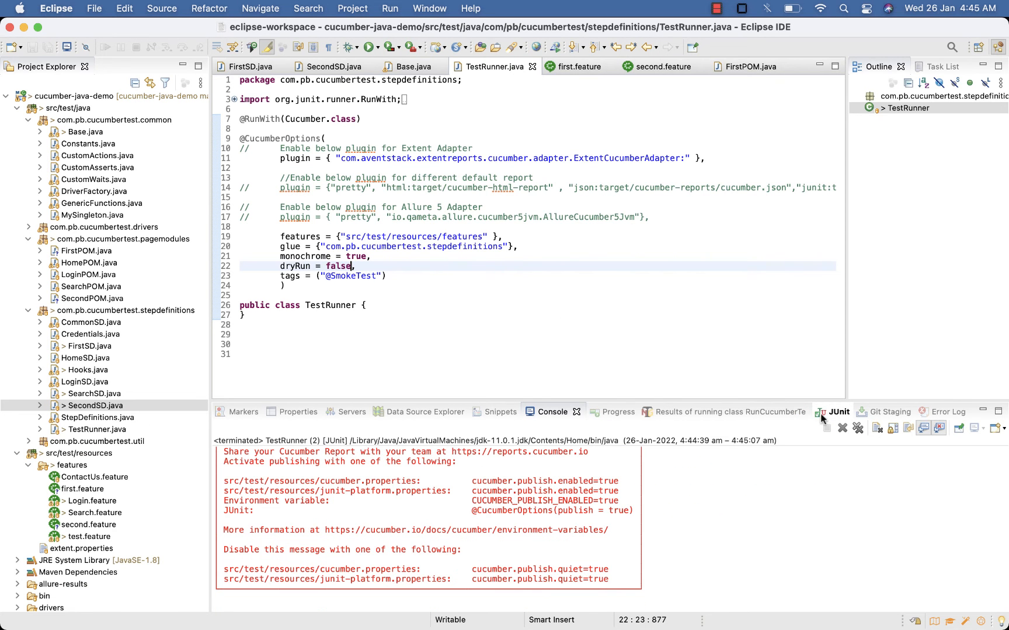
left_click(836, 412)
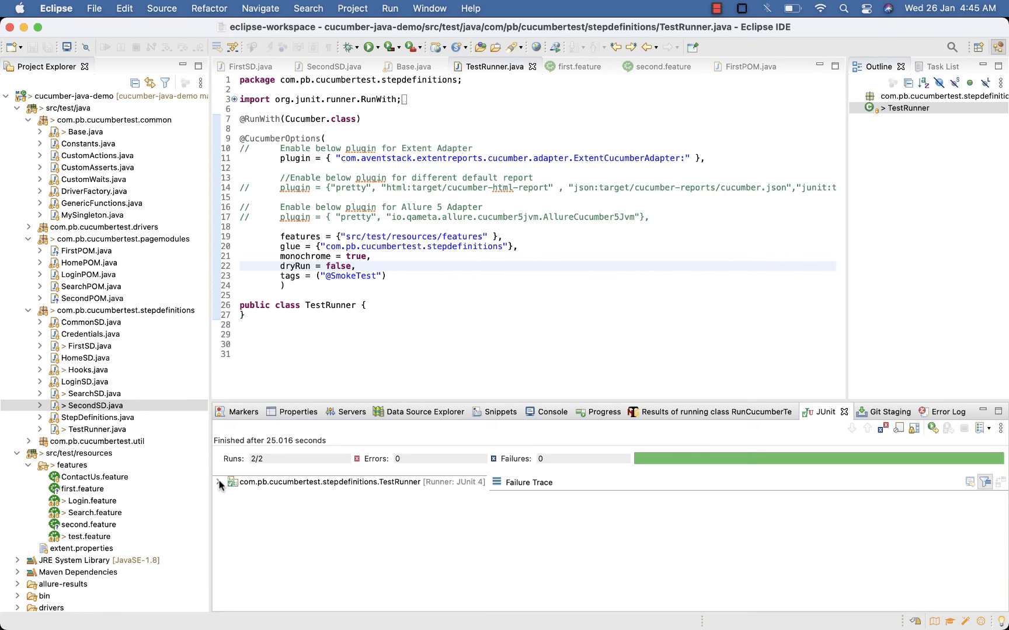
Expand the JUnit results and open test-output/HtmlReport/ExtentHtml.html with the Web Browser.
left_click(218, 482)
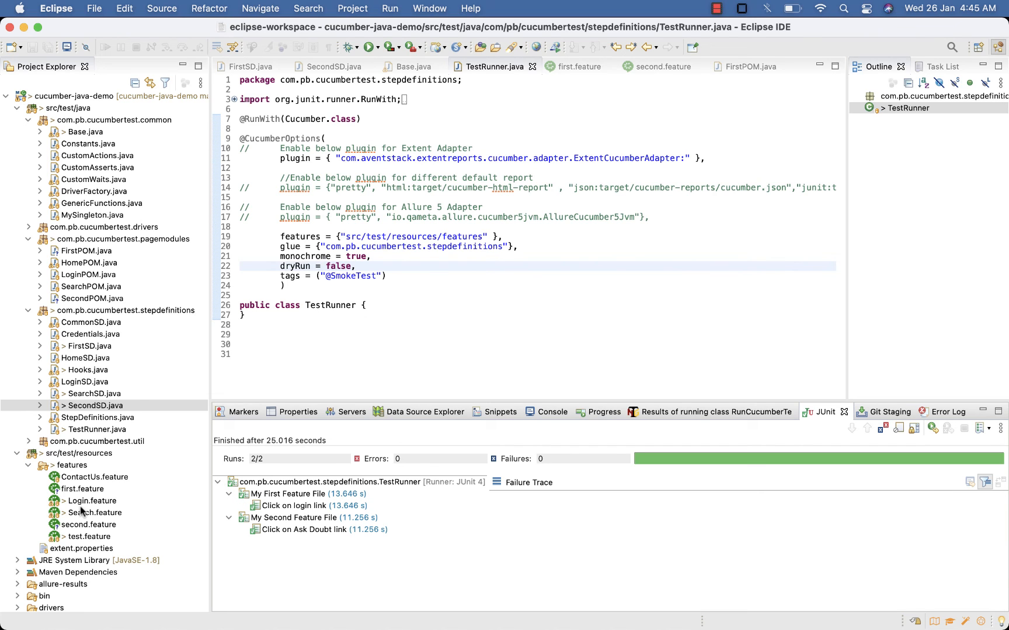
scroll("down", 3)
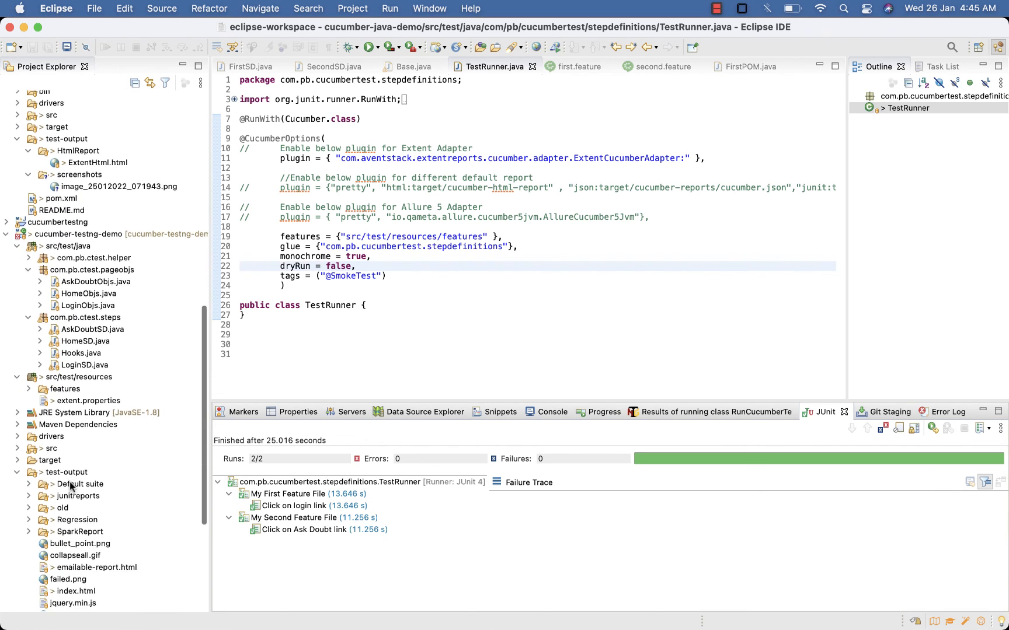
scroll("down", 3)
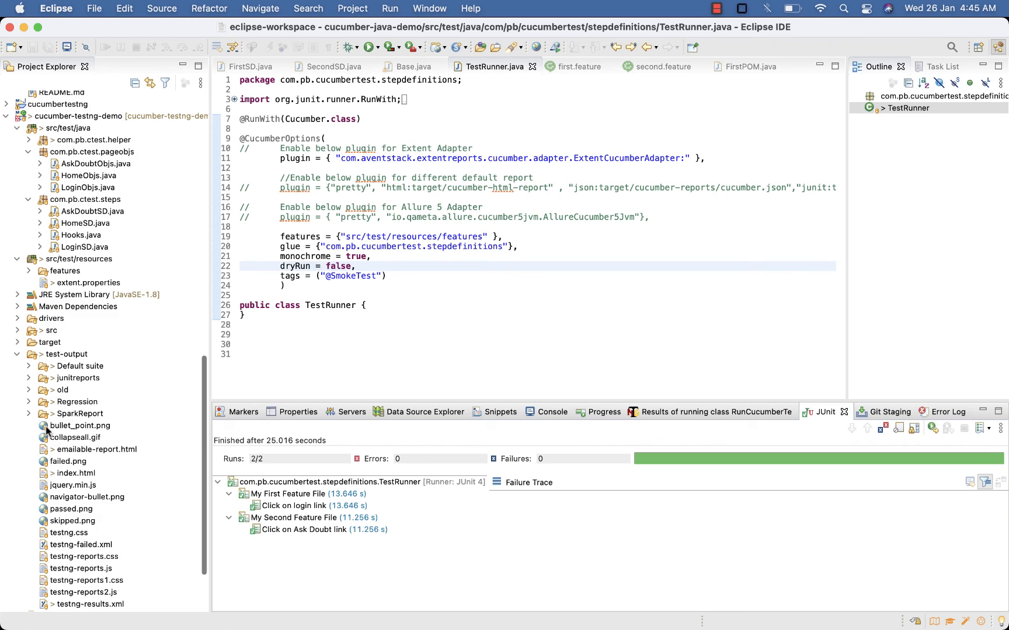
right_click(74, 483)
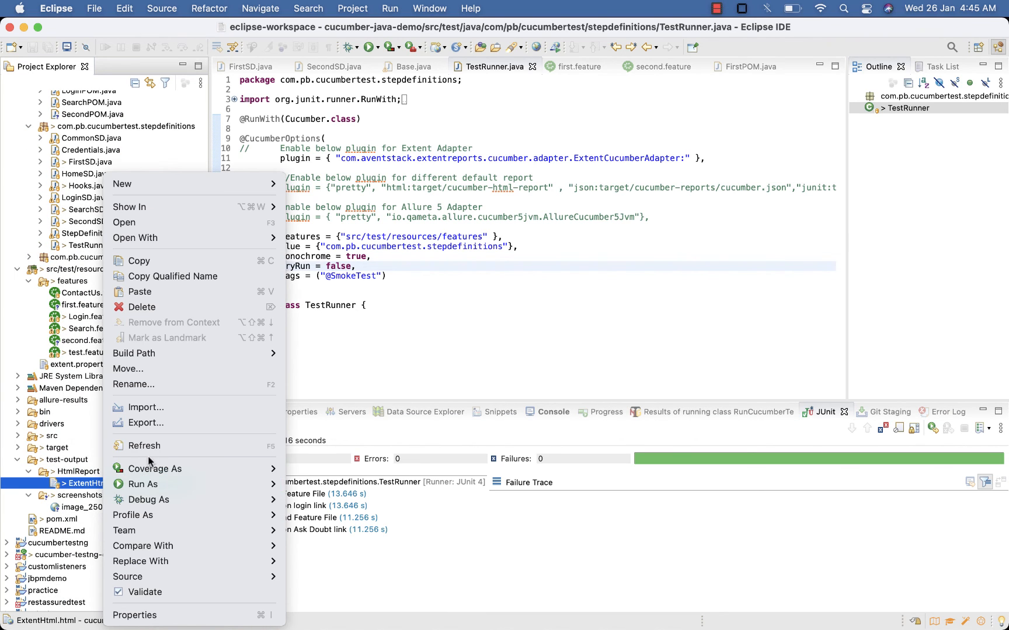
left_click(123, 222)
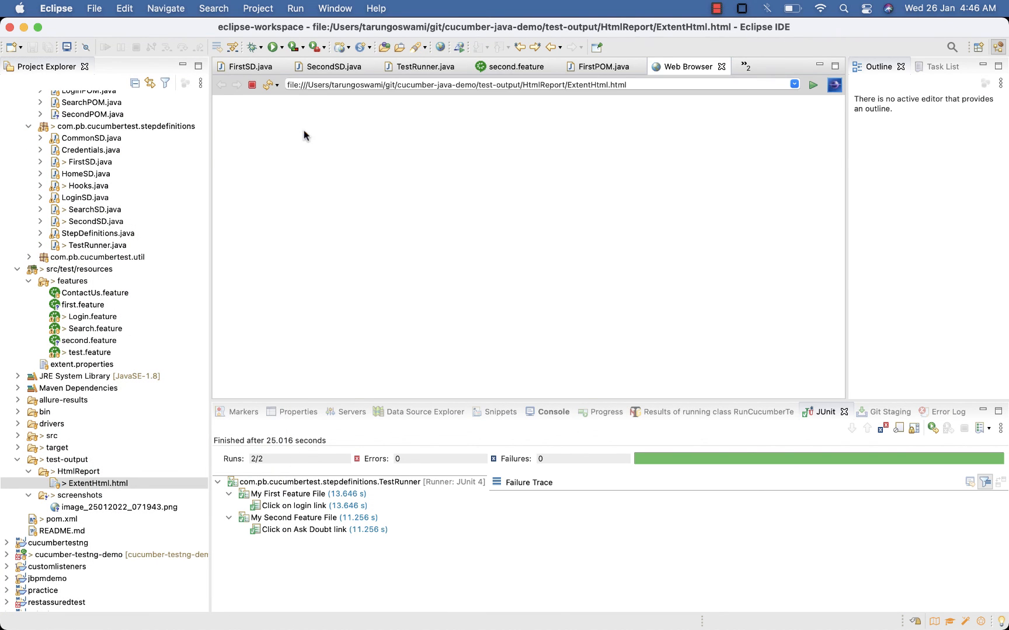
View the Extent report in Chrome without DevTools and show My Second Feature File's Ask Doubt scenario.
left_click(812, 84)
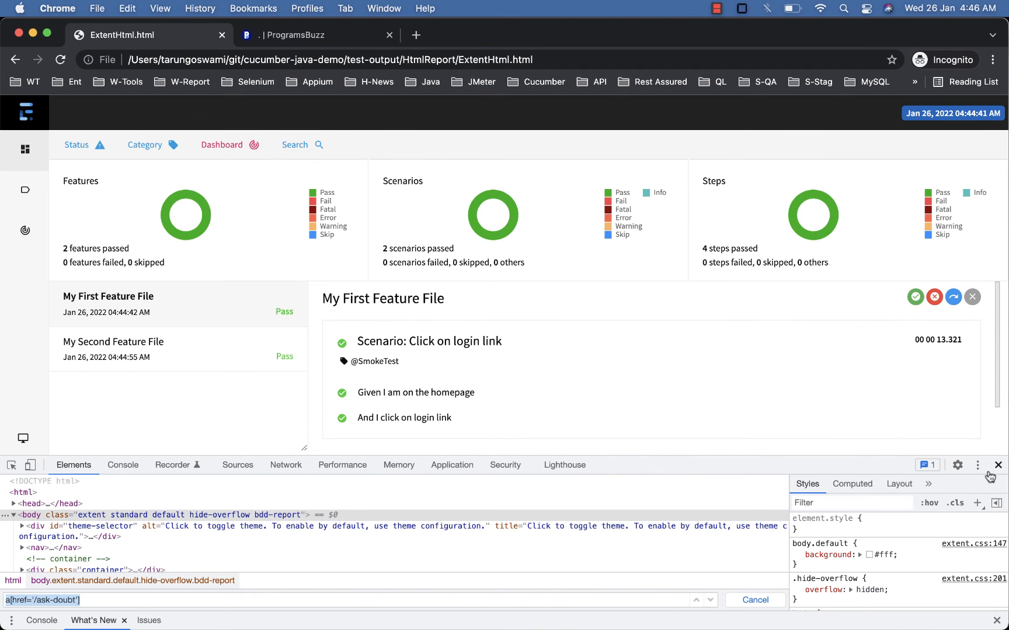
left_click(998, 465)
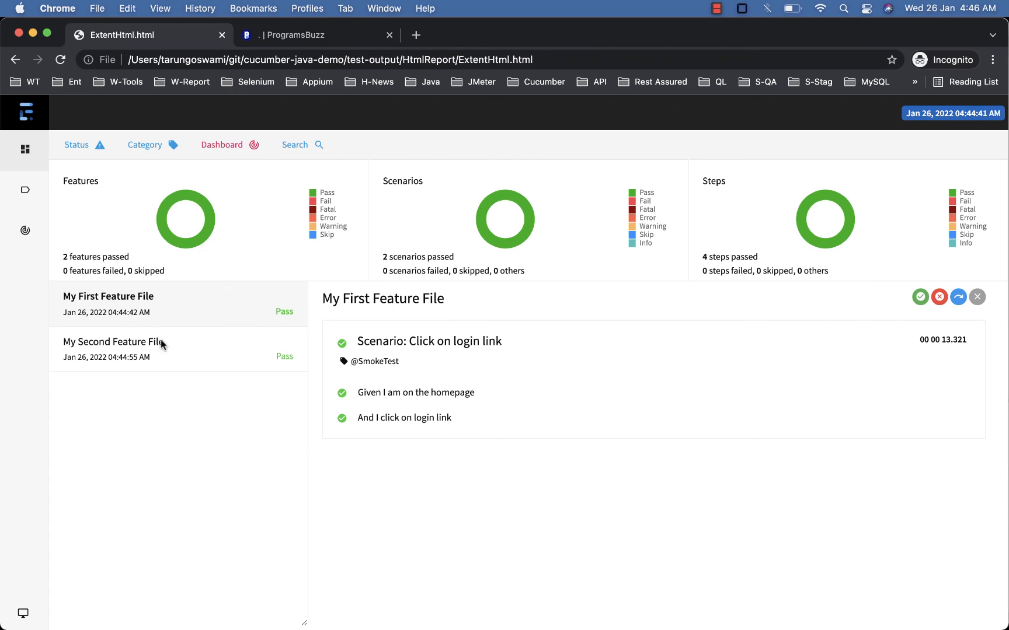
mouse_move(130, 343)
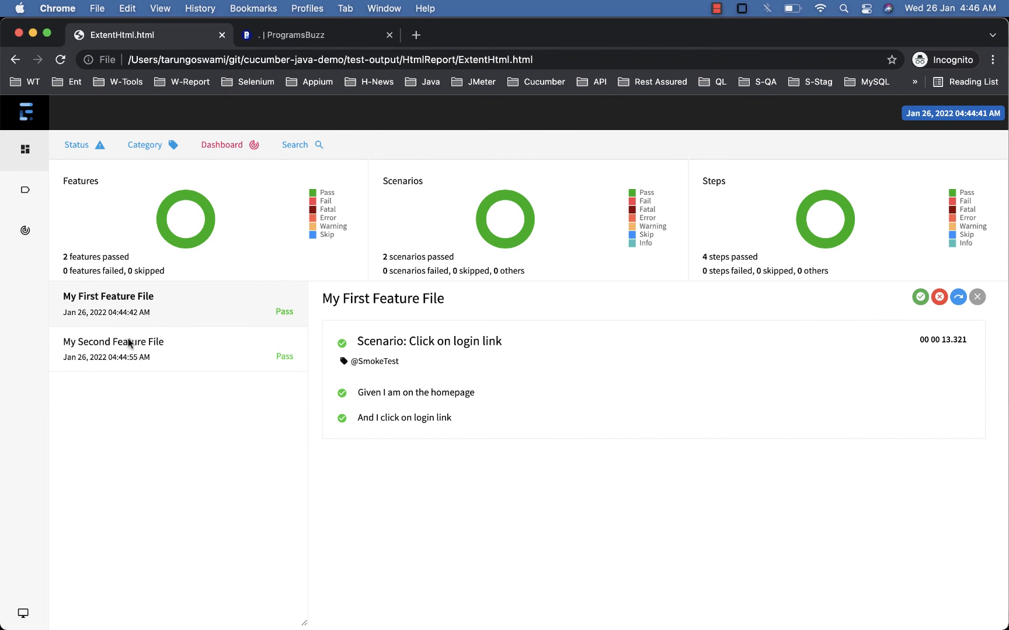
left_click(114, 342)
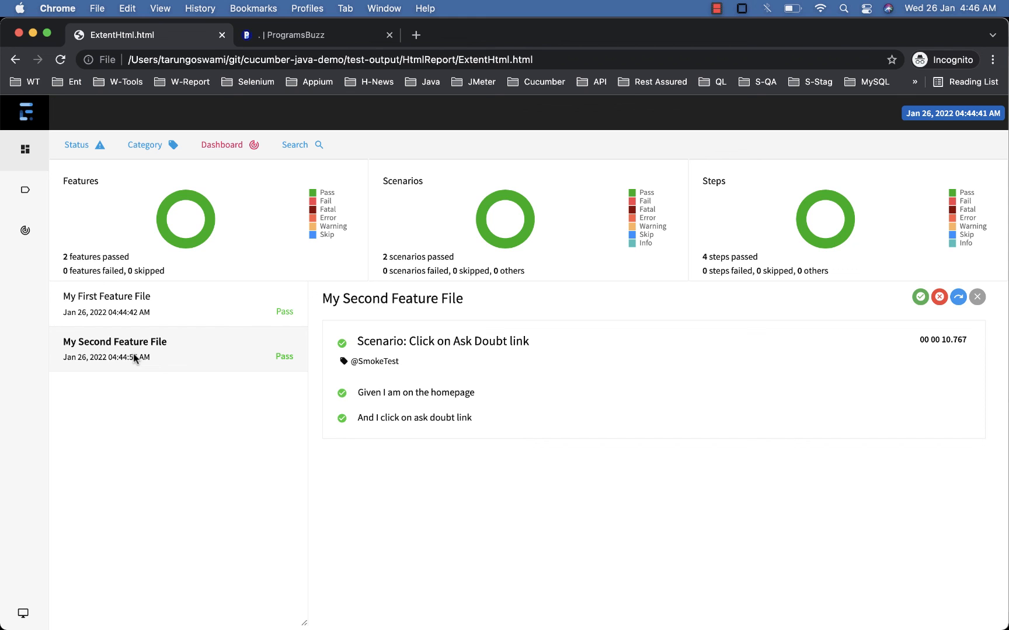